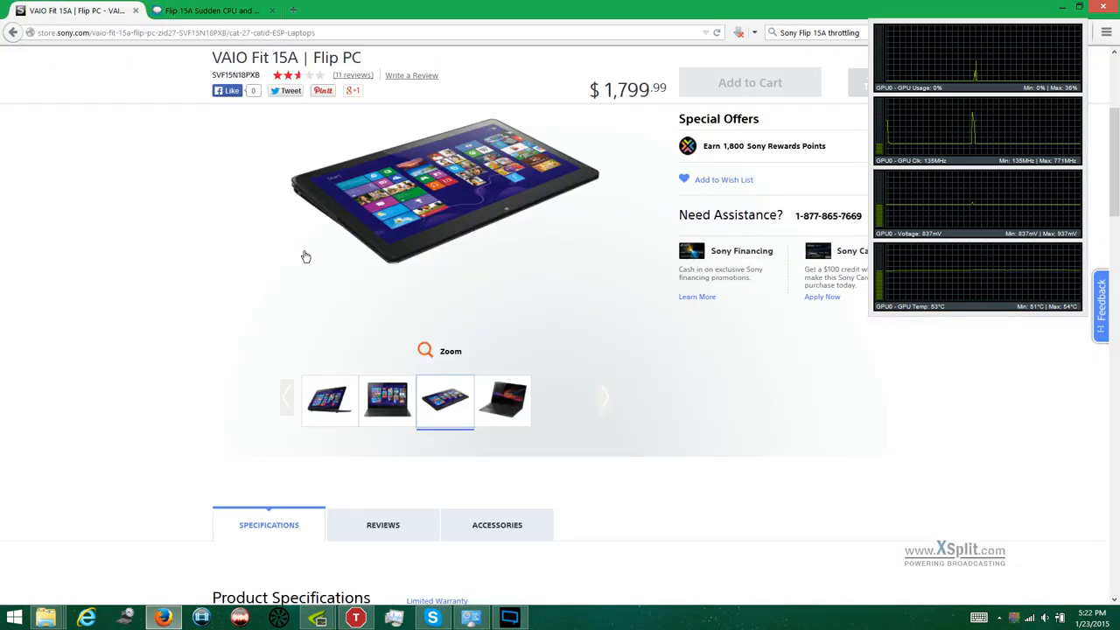
Step: Browse the VAIO Fit 15A Flip photos, including the opened-normally and laid-flat views
click(501, 401)
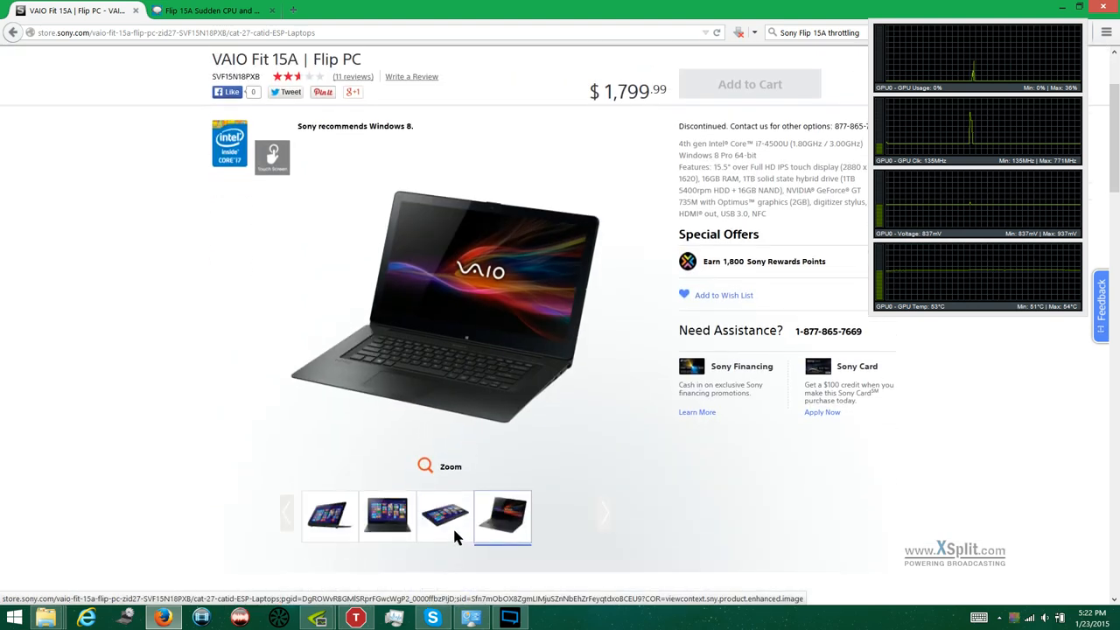
click(443, 517)
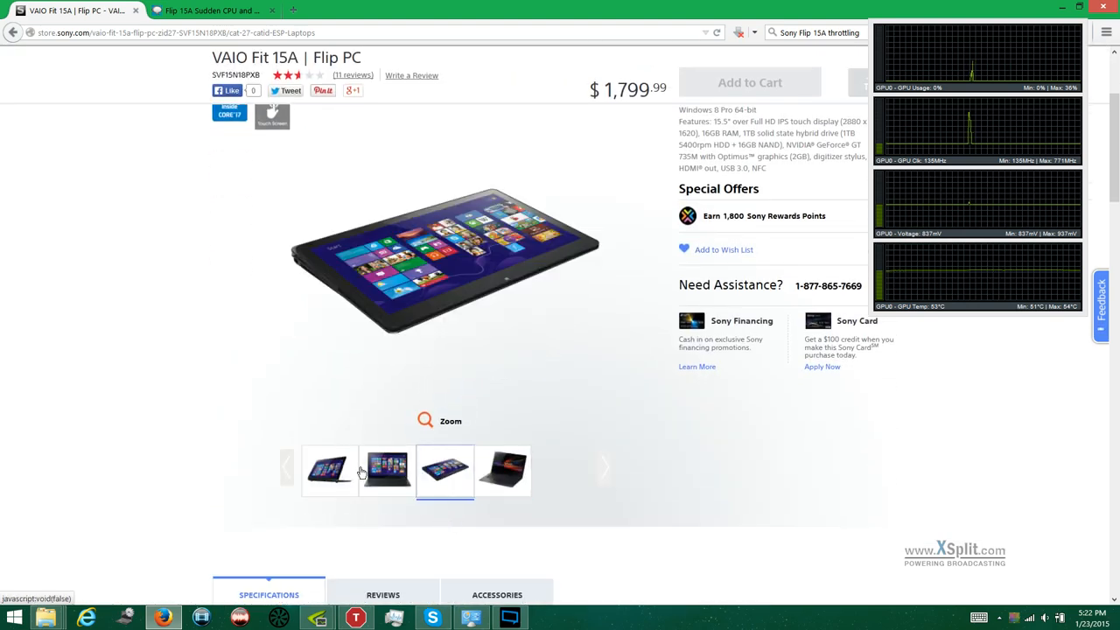
click(330, 471)
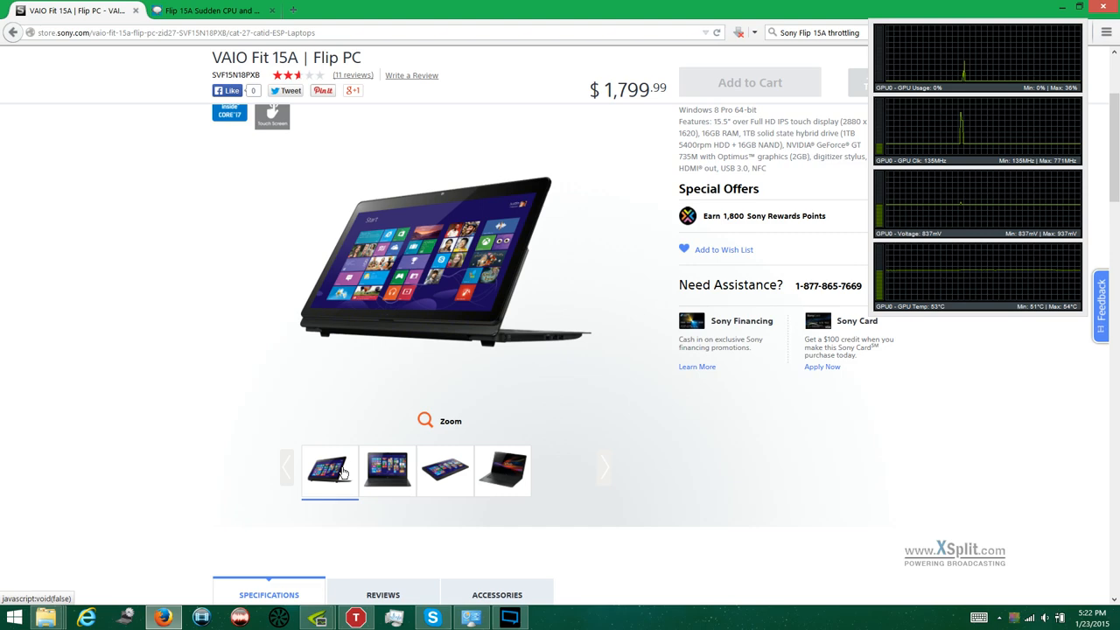
click(218, 15)
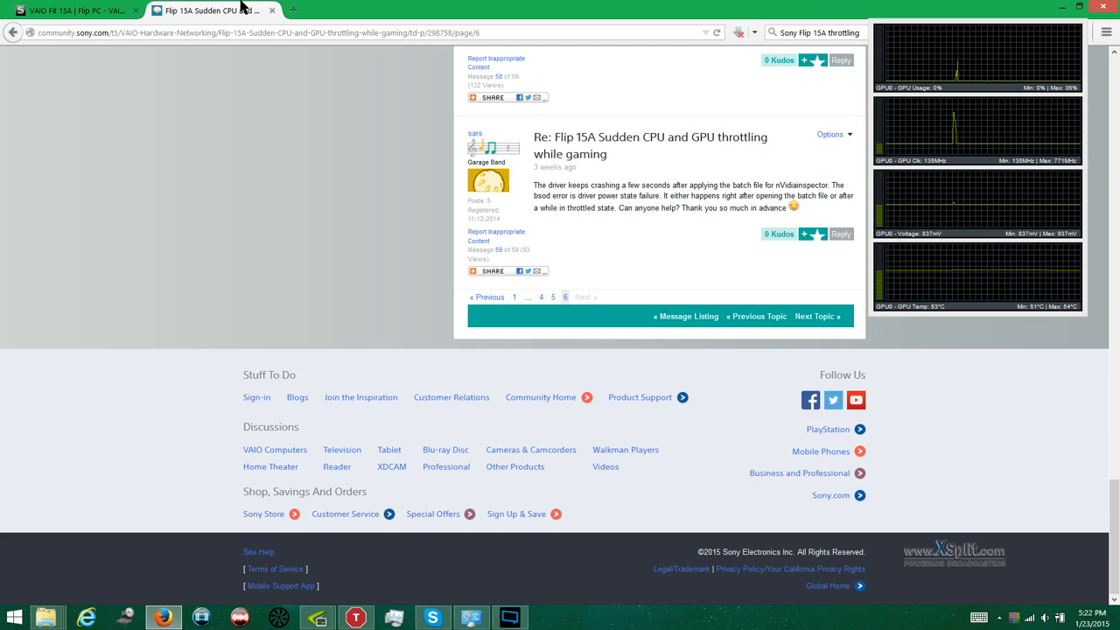
mouse_move(645, 304)
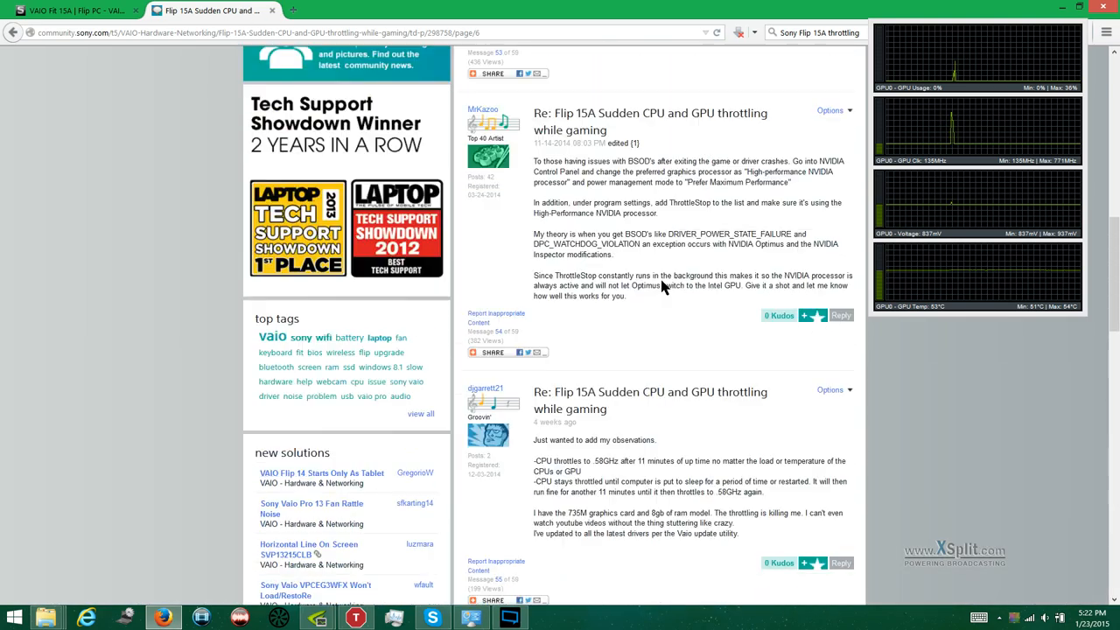
Step: Scroll up and down through page 6 of the Flip 15A throttling thread
scroll(down, 3)
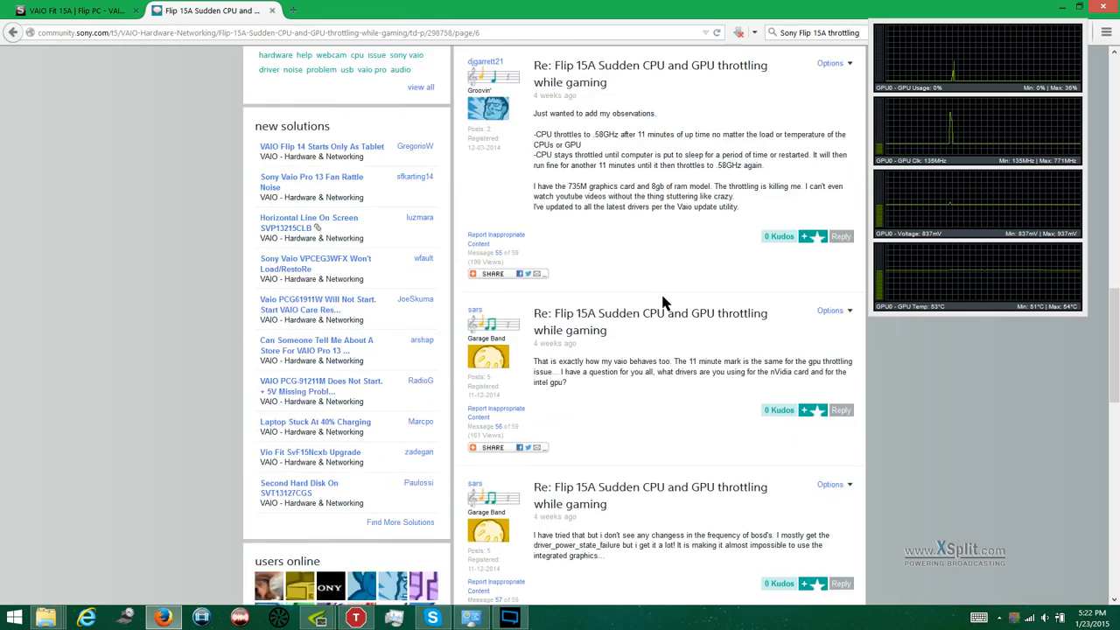
scroll(down, 3)
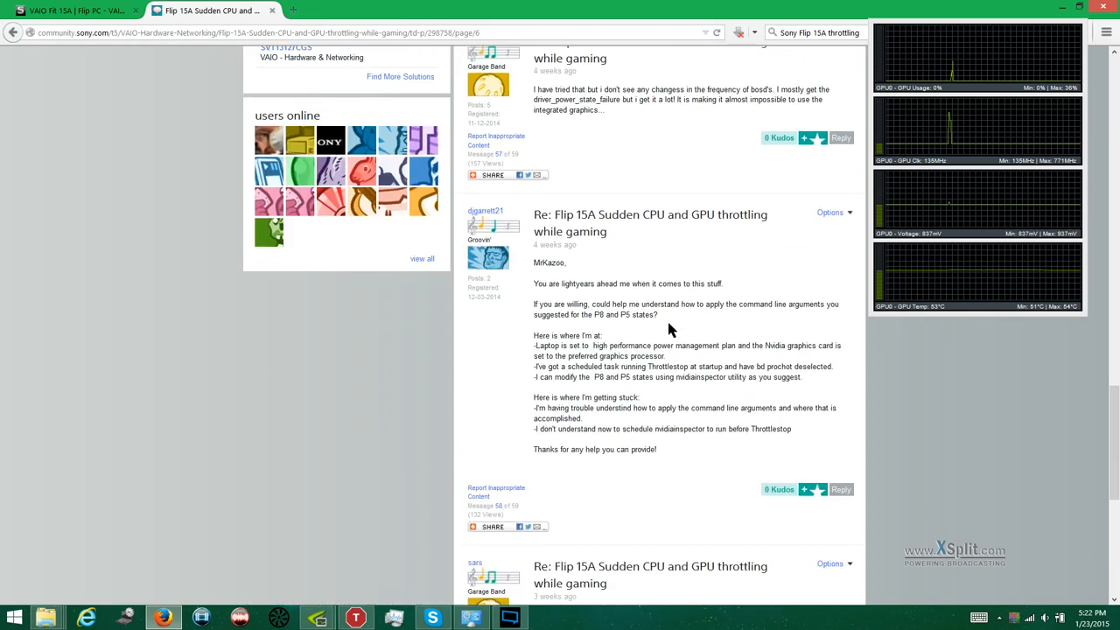
scroll(down, 3)
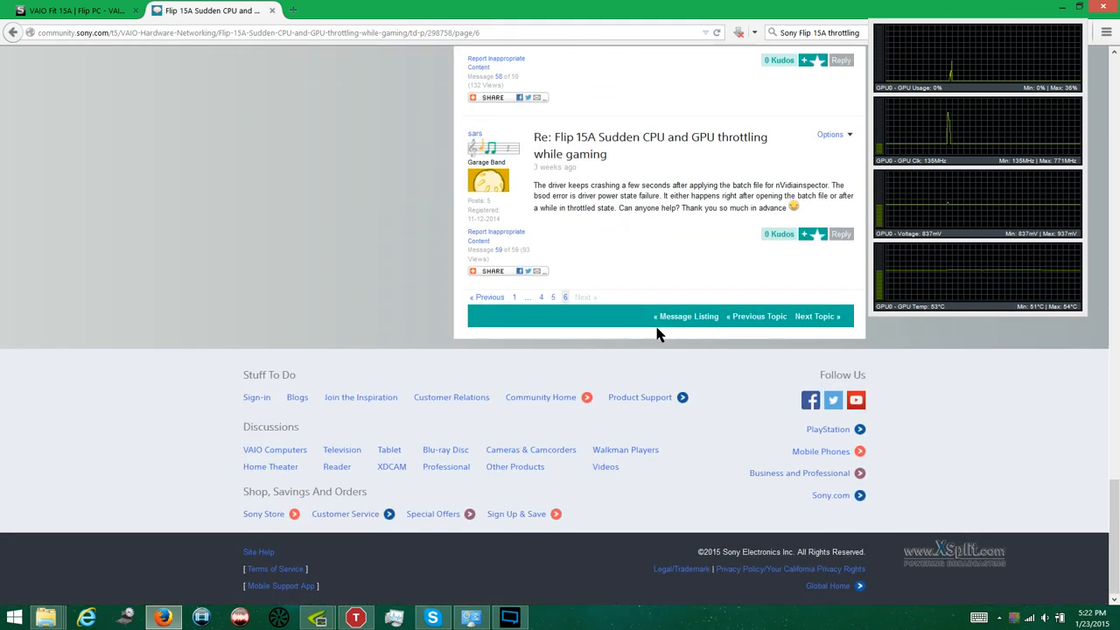
scroll(up, 3)
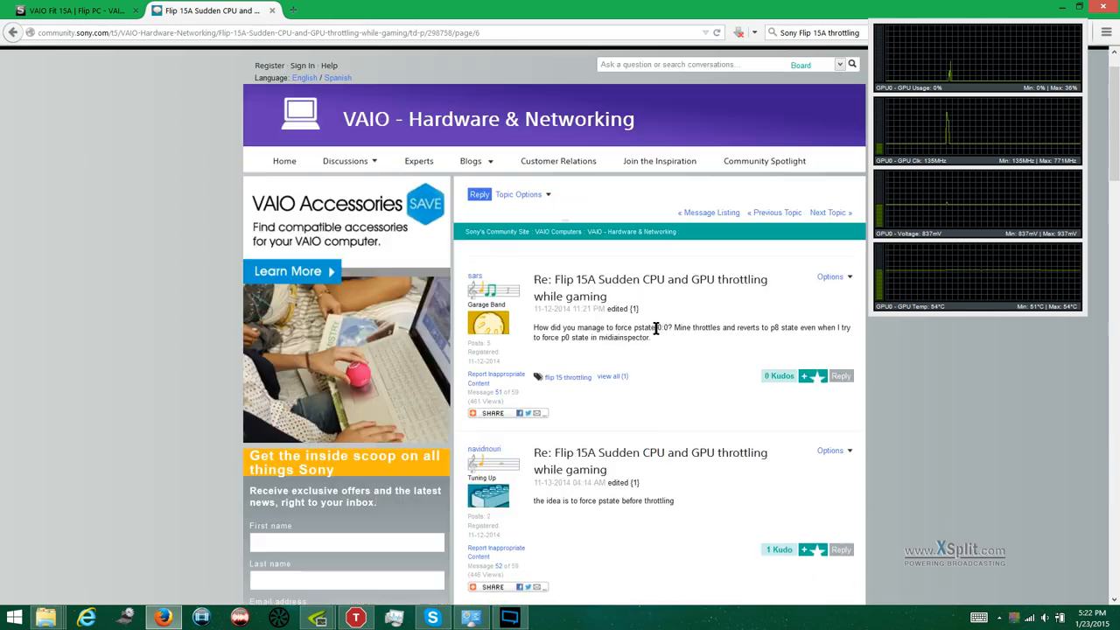
scroll(down, 3)
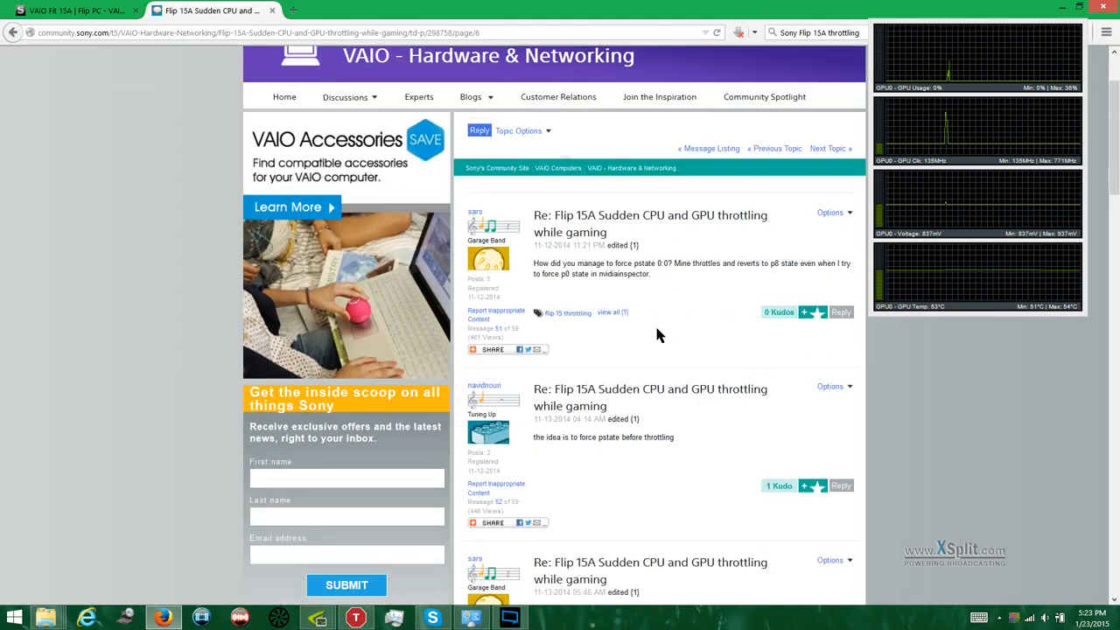
scroll(down, 3)
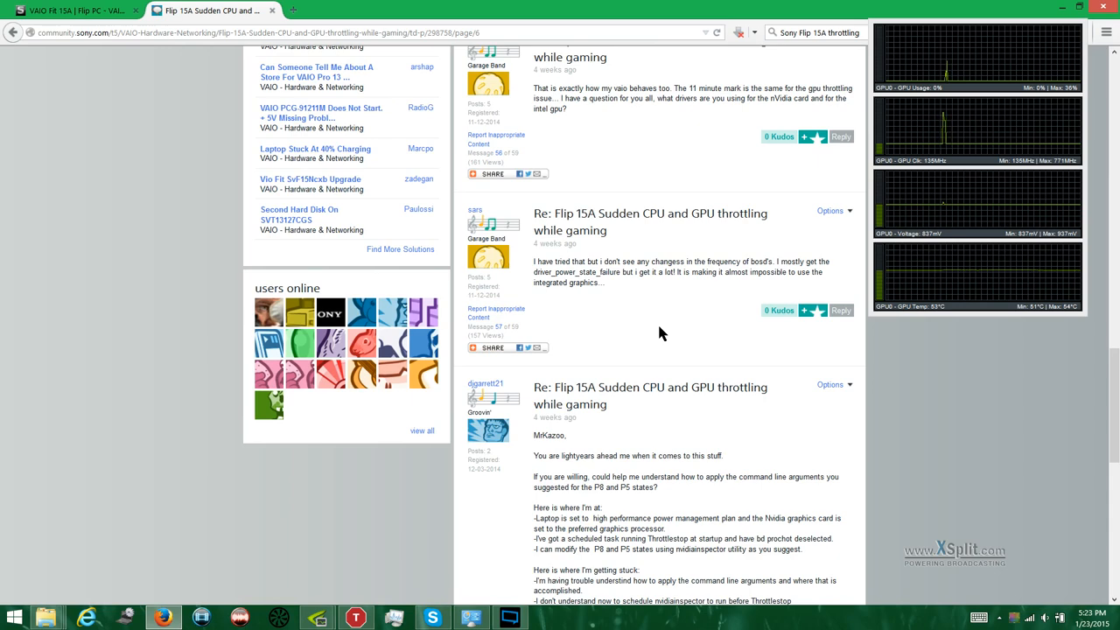
scroll(down, 3)
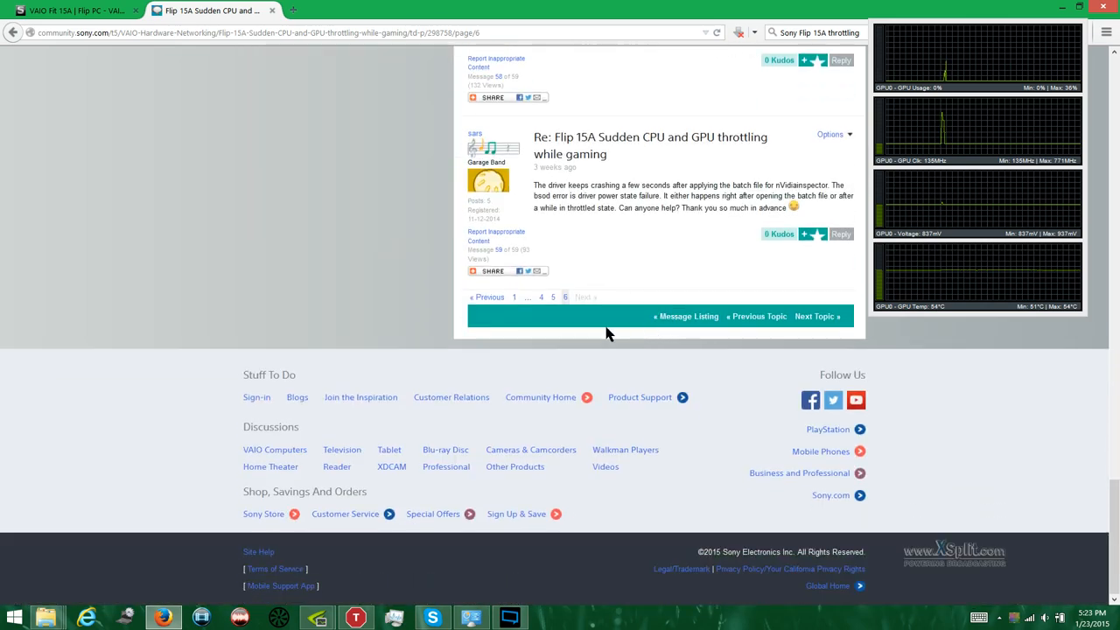
scroll(up, 3)
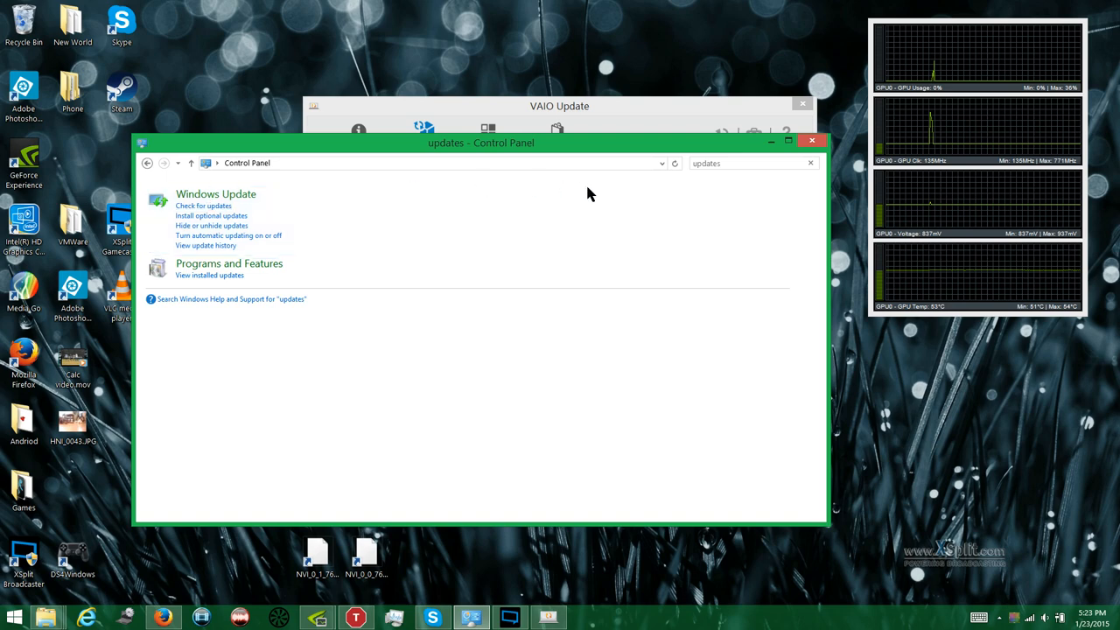
Step: Start a Windows Update check for new updates
click(216, 193)
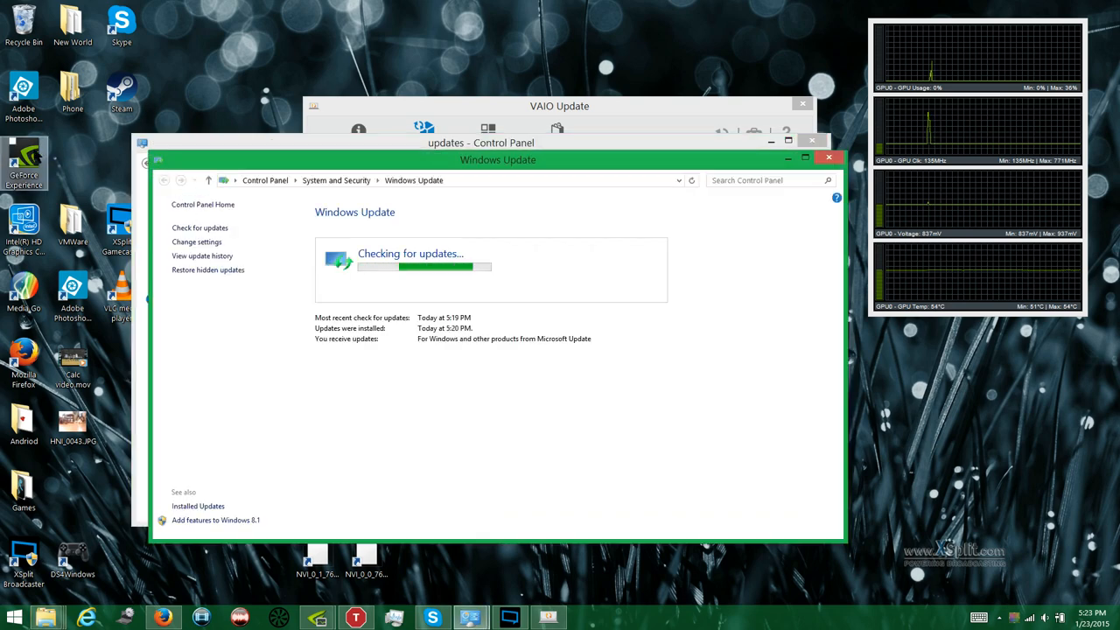
mouse_move(24, 166)
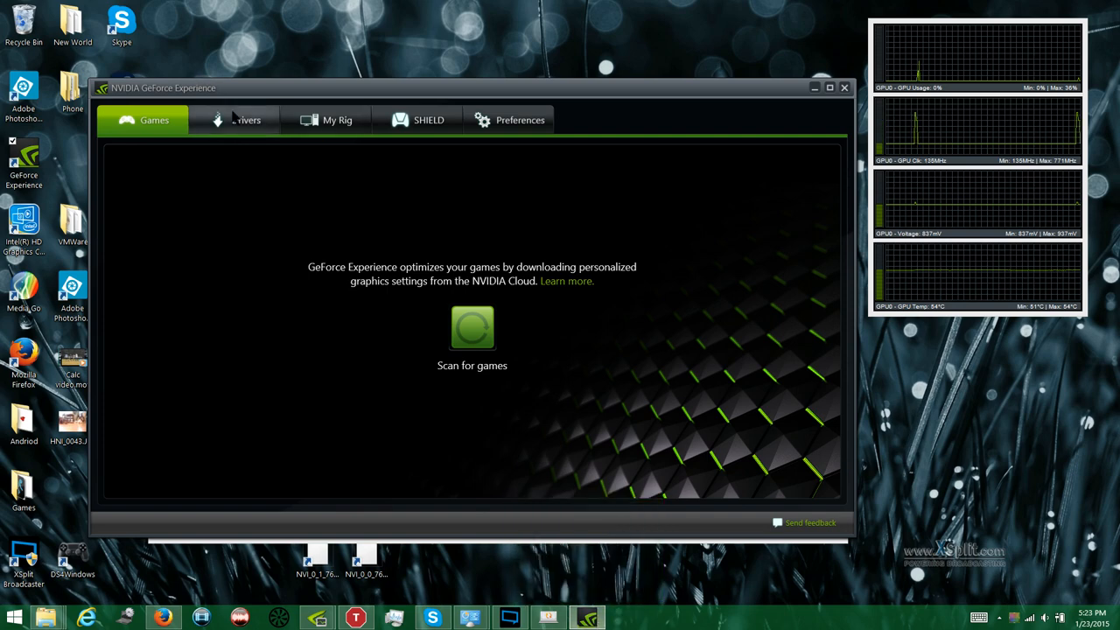
Step: Show the Drivers tab with GeForce Game Ready Driver 347.25 up to date
click(246, 120)
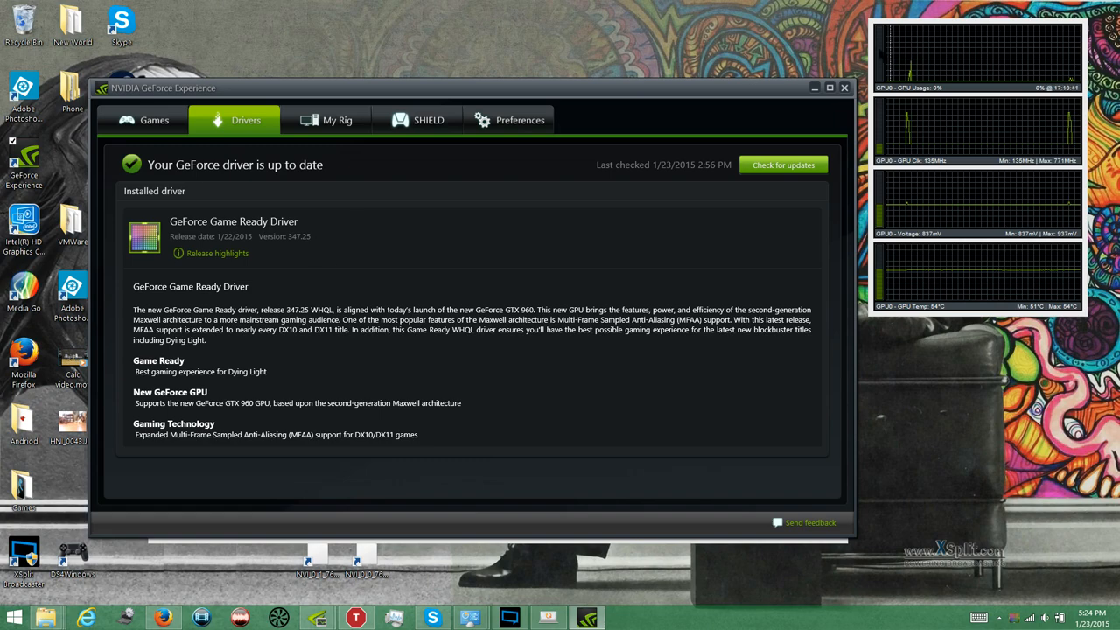
mouse_move(815, 88)
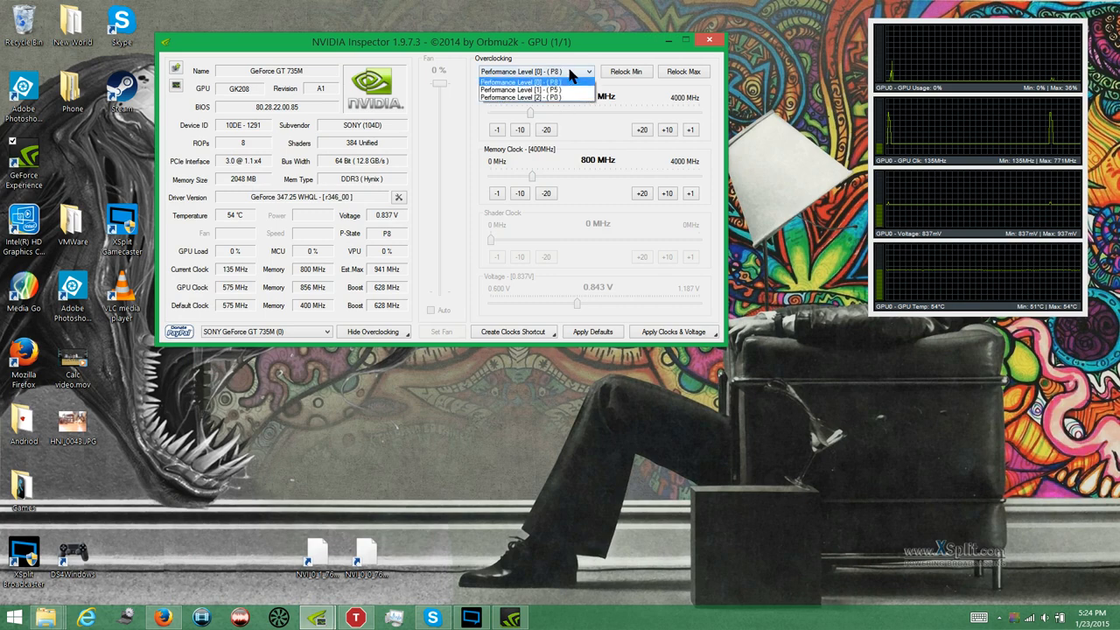
Step: Select the P0, P5 and P8 performance levels in turn to review their clocks
click(532, 96)
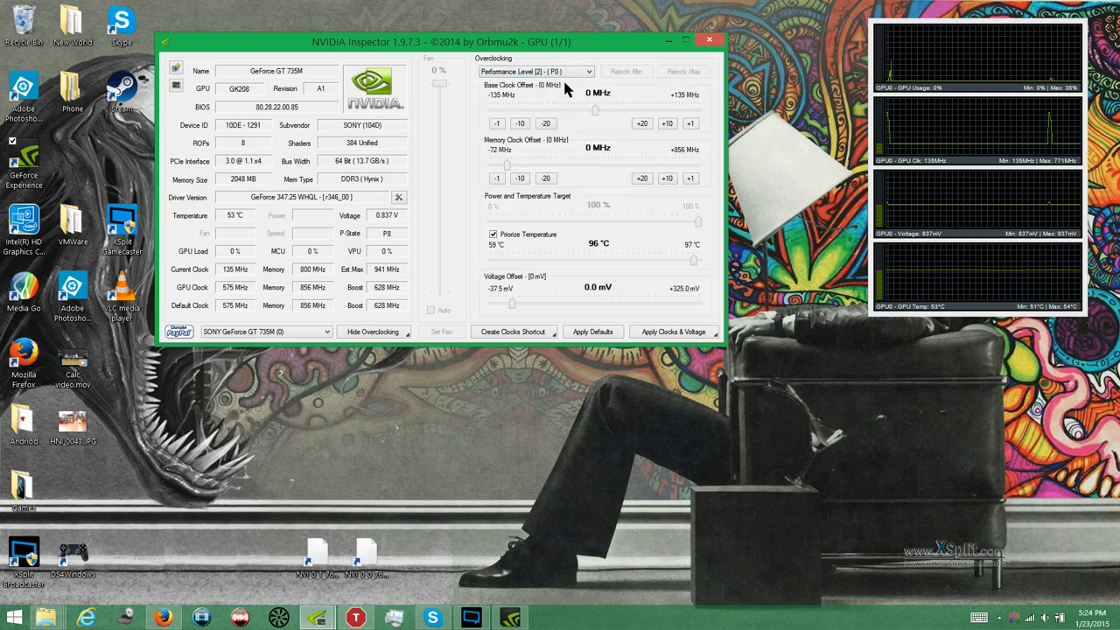
click(581, 71)
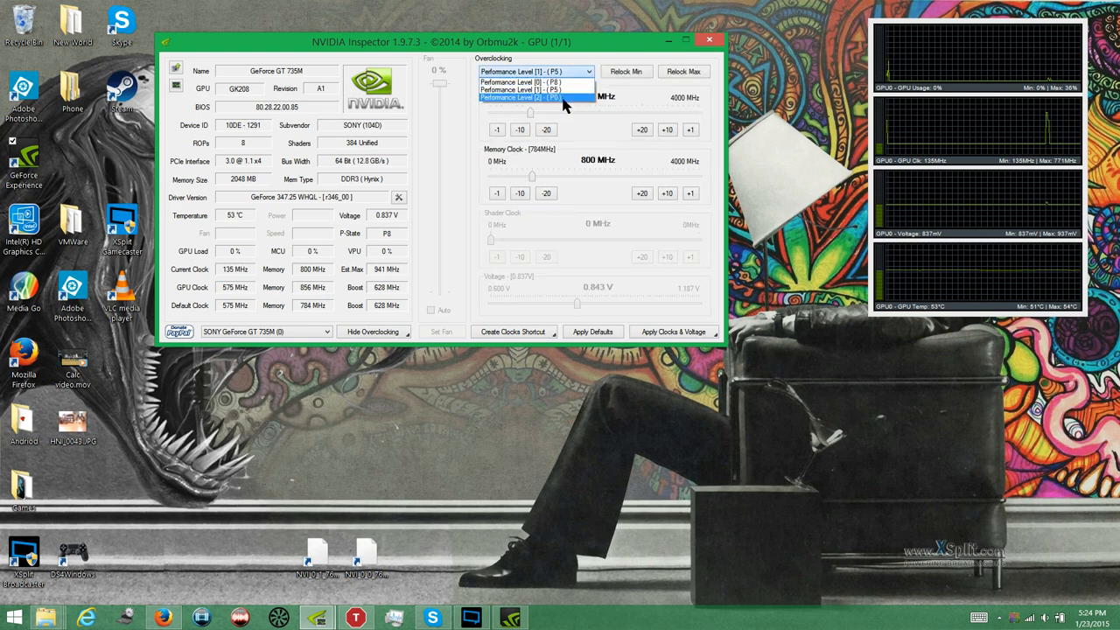
click(532, 86)
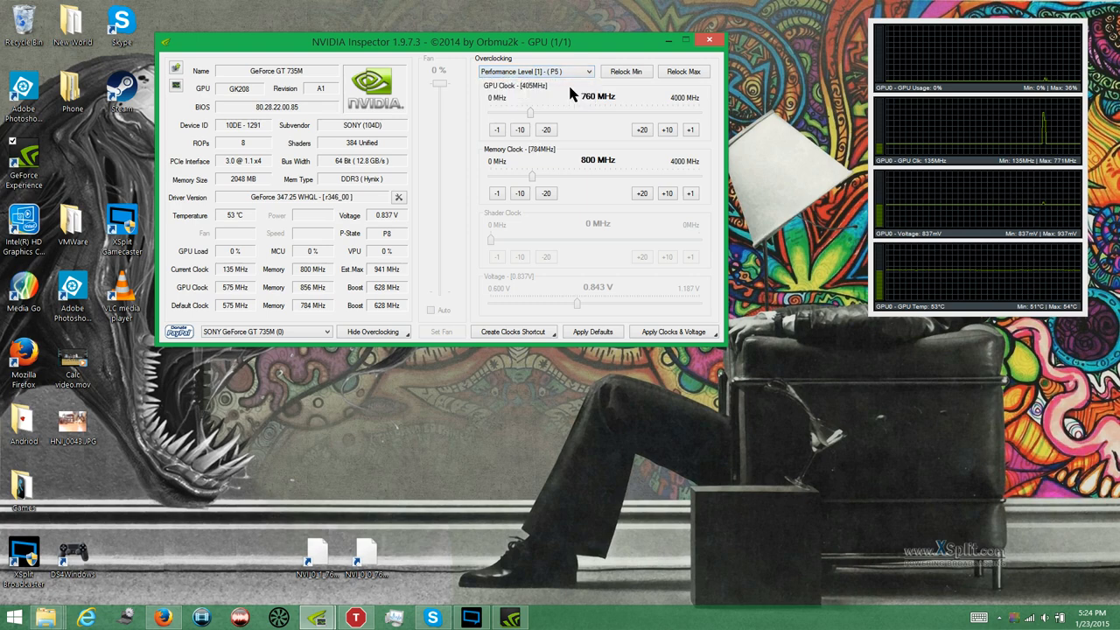
click(532, 71)
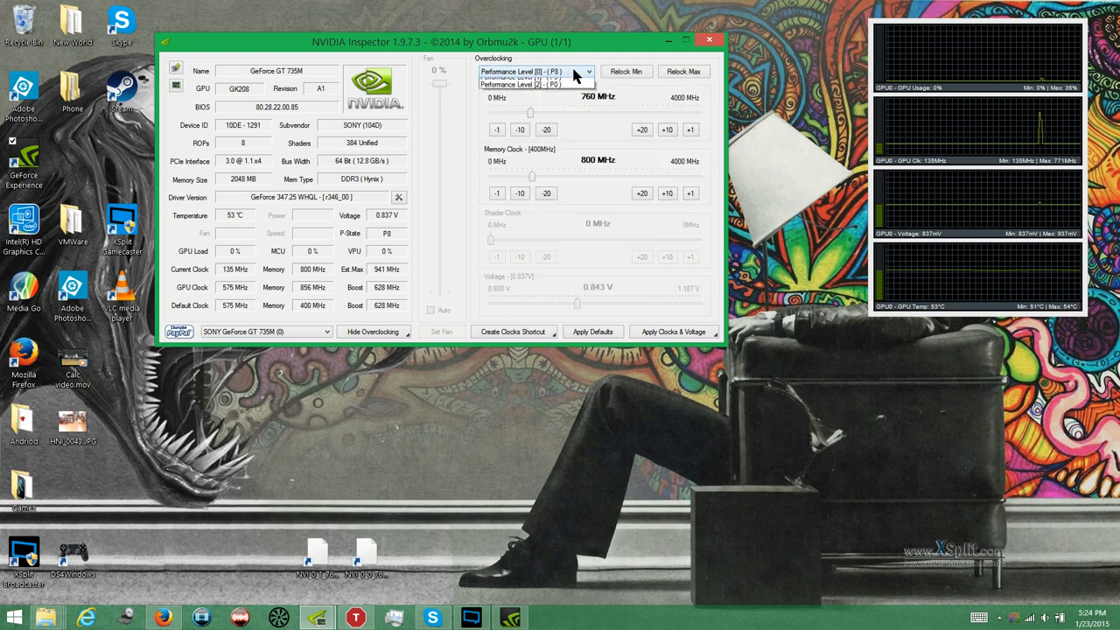
click(533, 83)
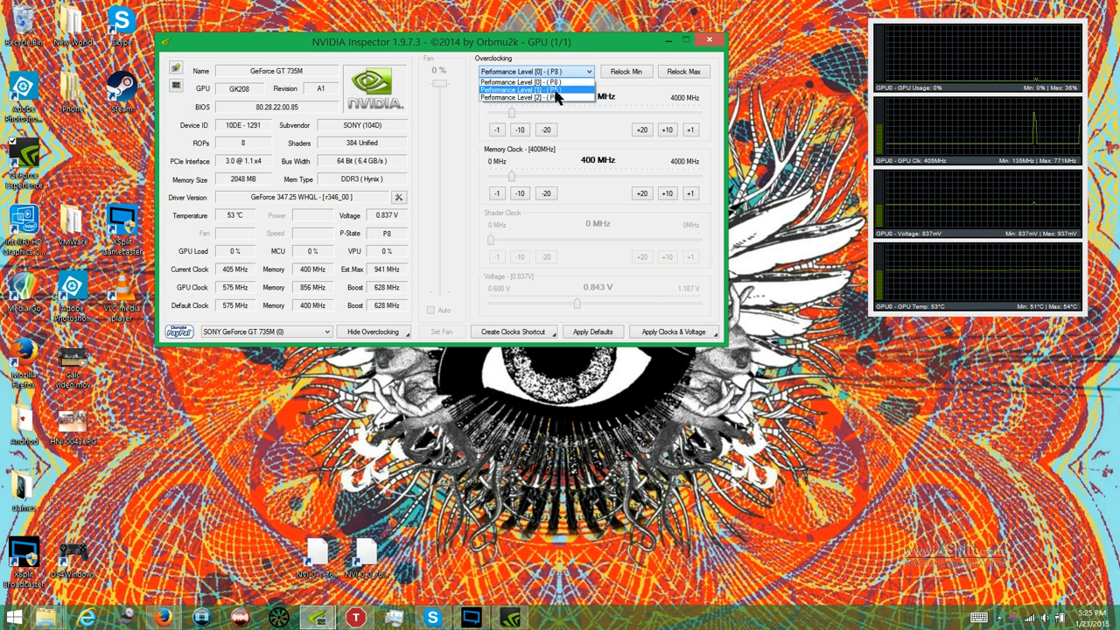
click(531, 88)
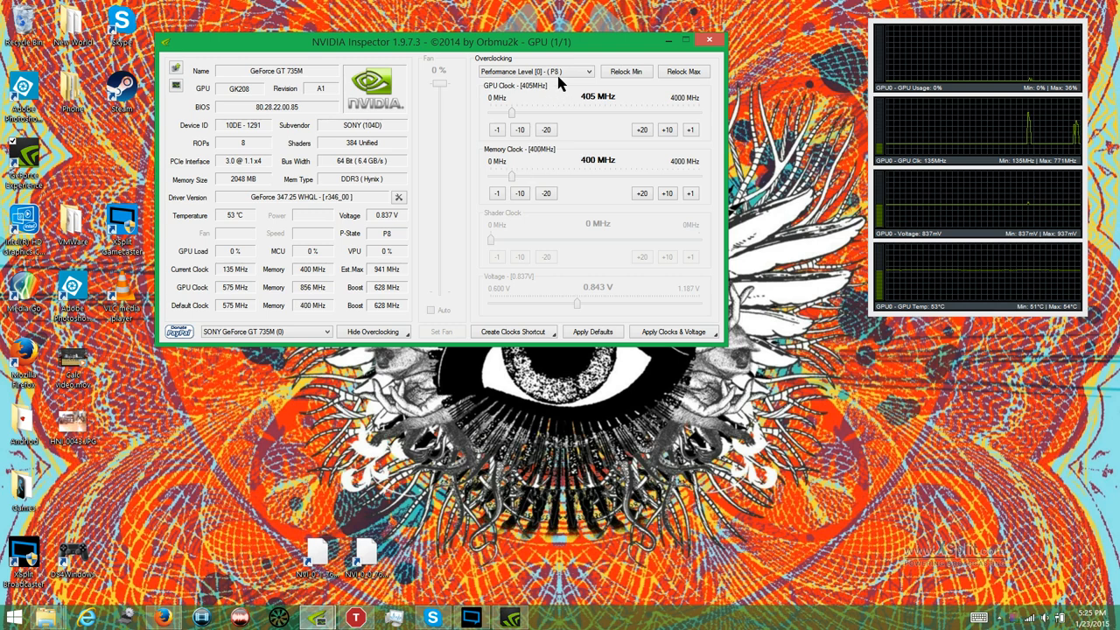
mouse_move(632, 103)
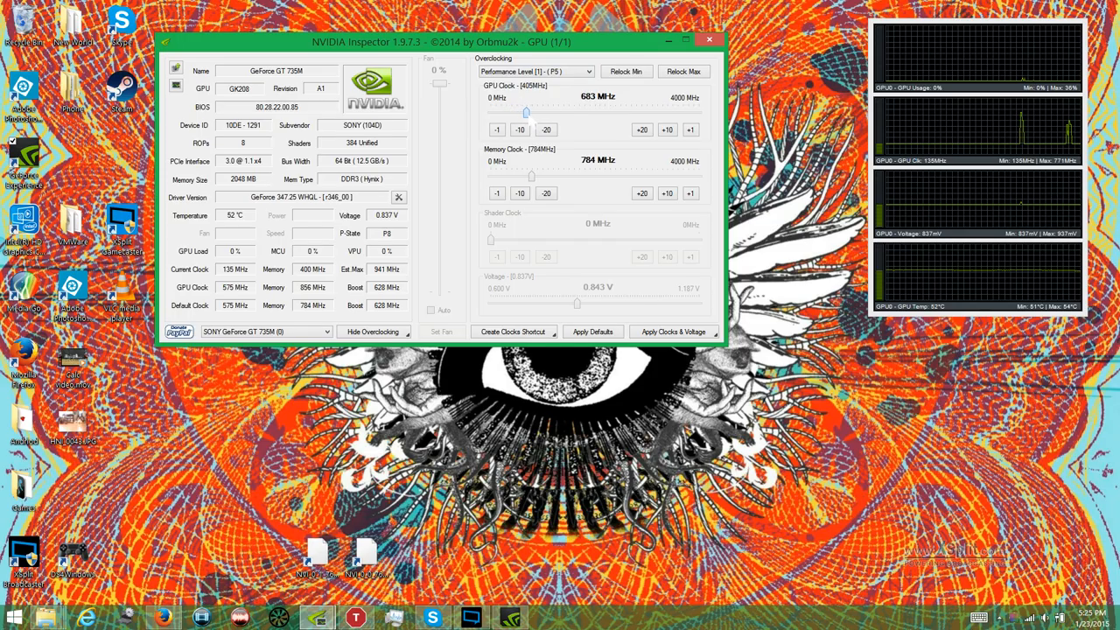
Step: Give P5 a 760 MHz GPU clock and an 800 MHz memory clock
click(690, 130)
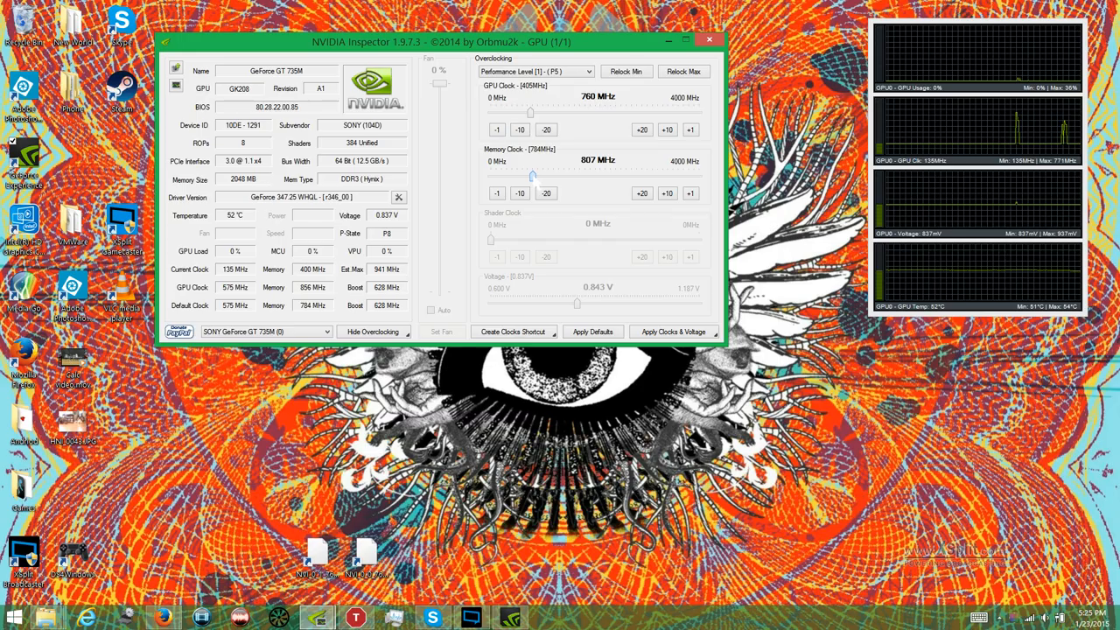
click(496, 194)
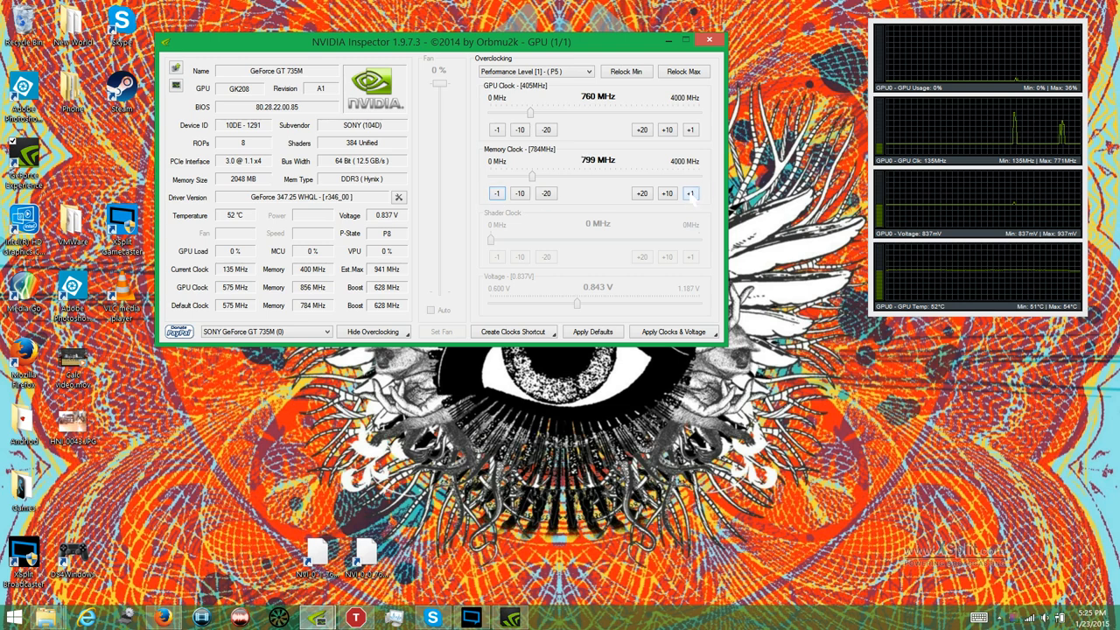
click(593, 71)
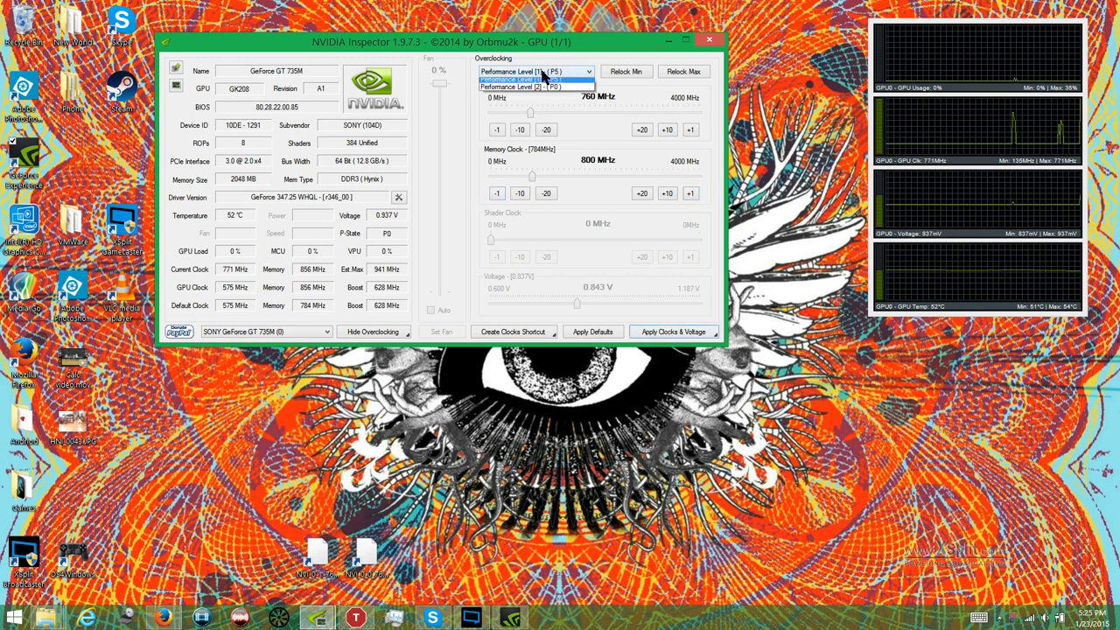
click(536, 84)
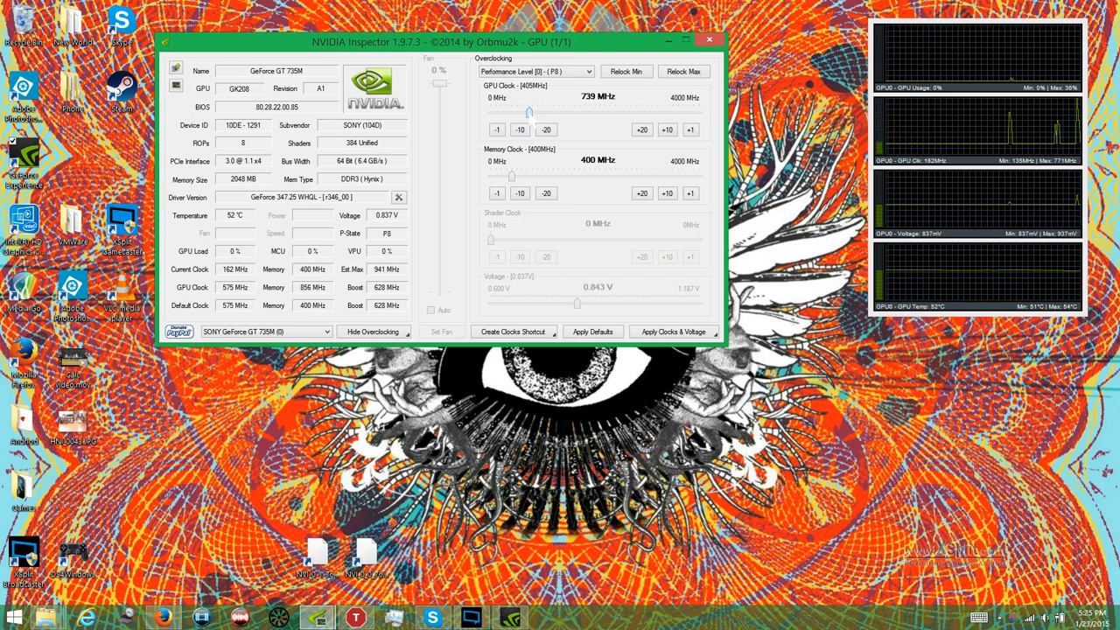
Step: Raise the P8 GPU clock to 760 MHz and settle its memory clock at 800 MHz
click(688, 129)
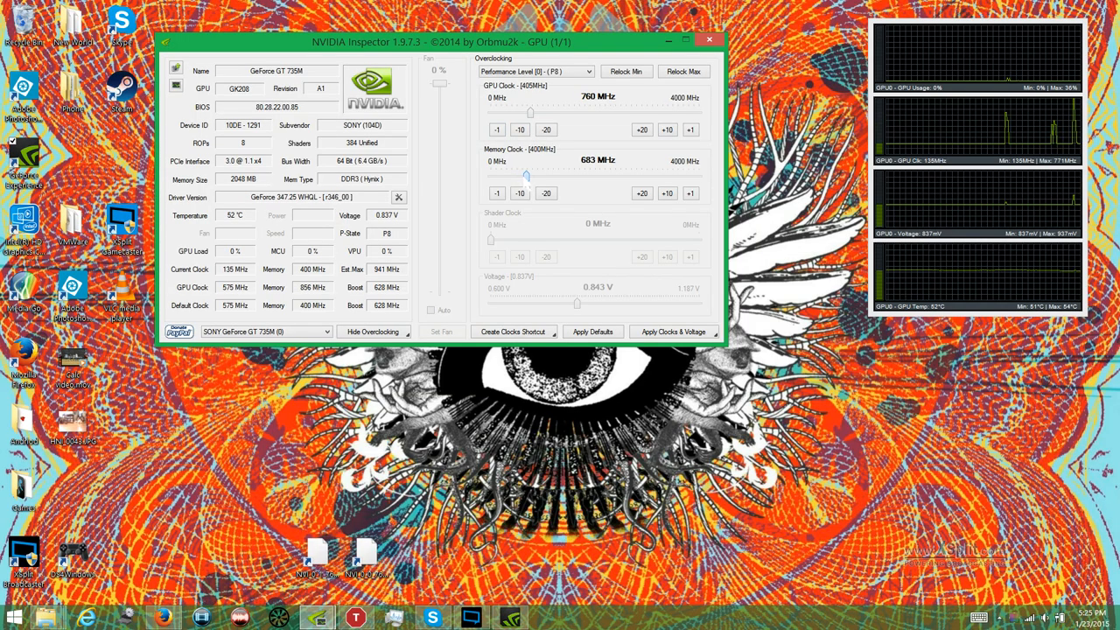
click(496, 192)
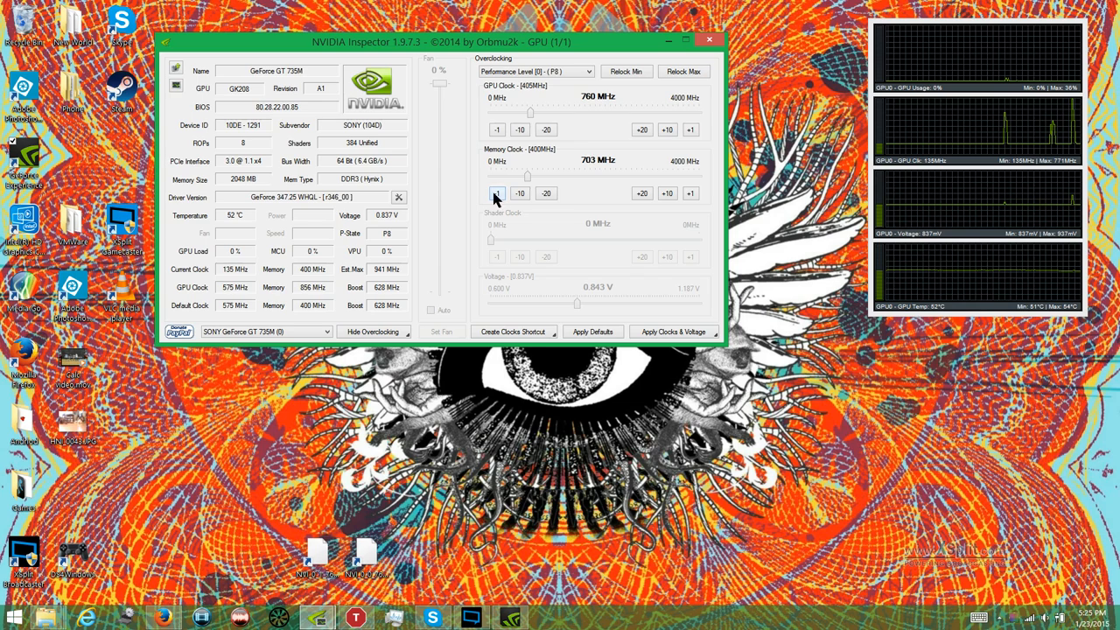
click(641, 193)
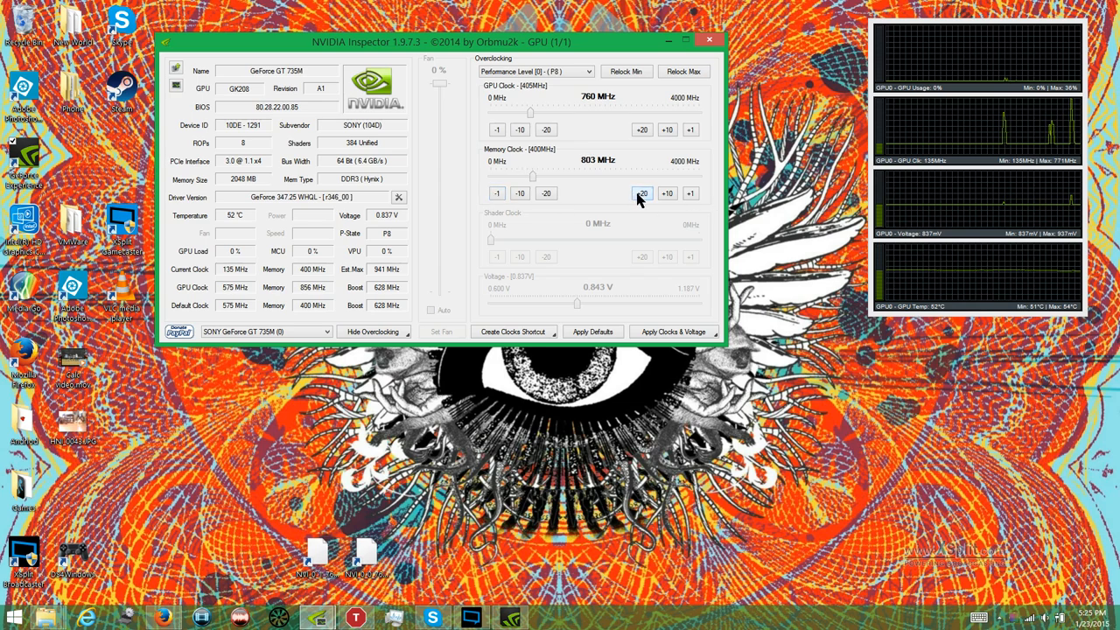
click(496, 192)
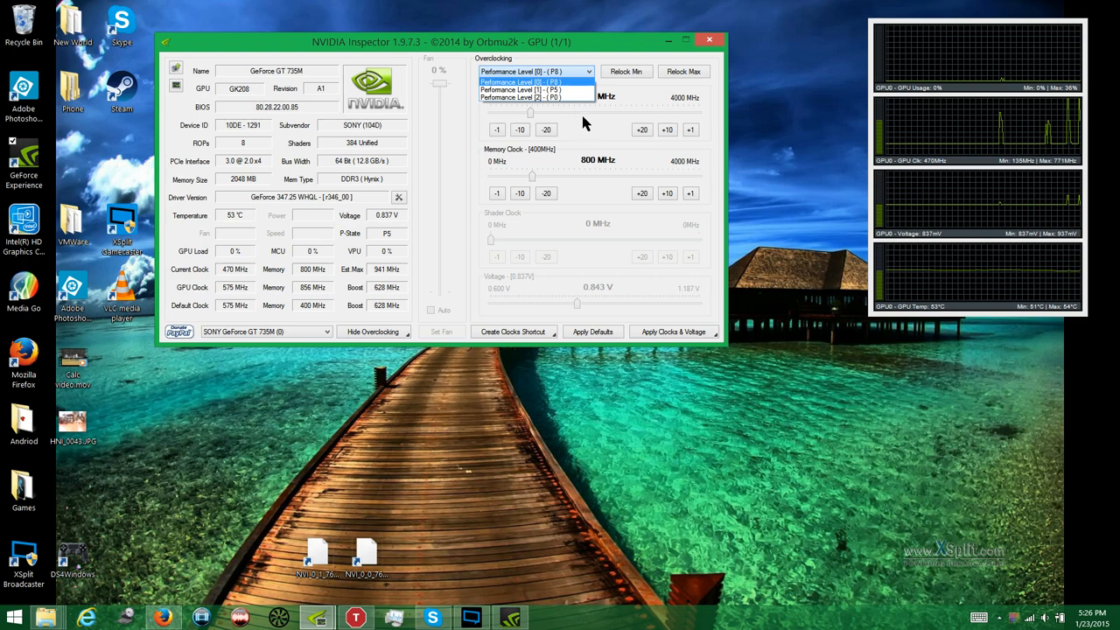
Step: Create a desktop clocks shortcut and recheck P5's 760/800 MHz clocks
click(530, 85)
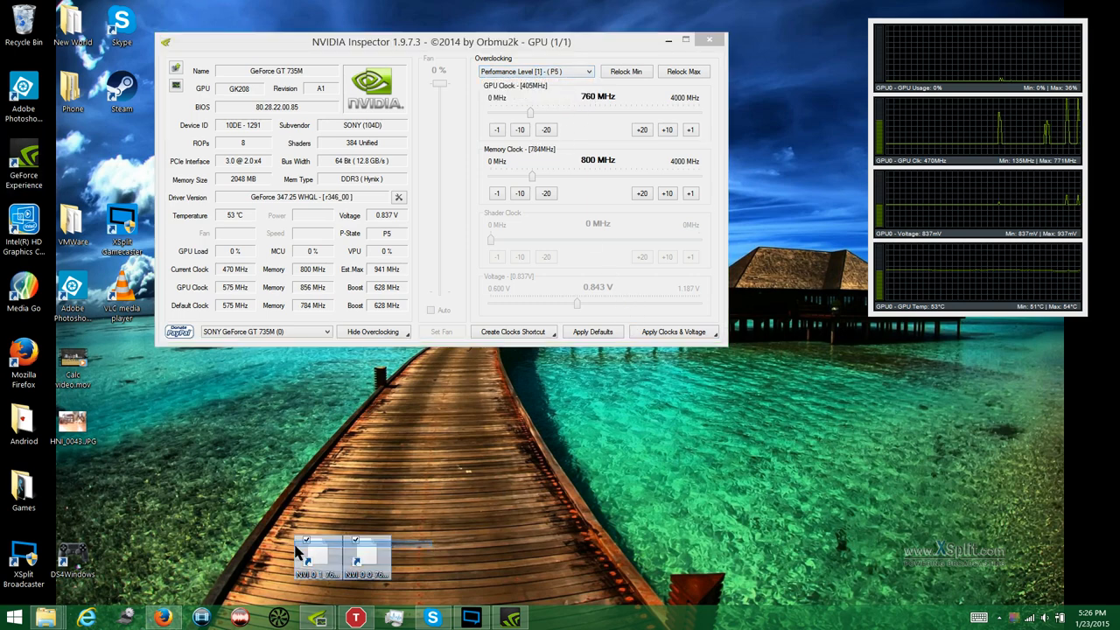
right_click(317, 551)
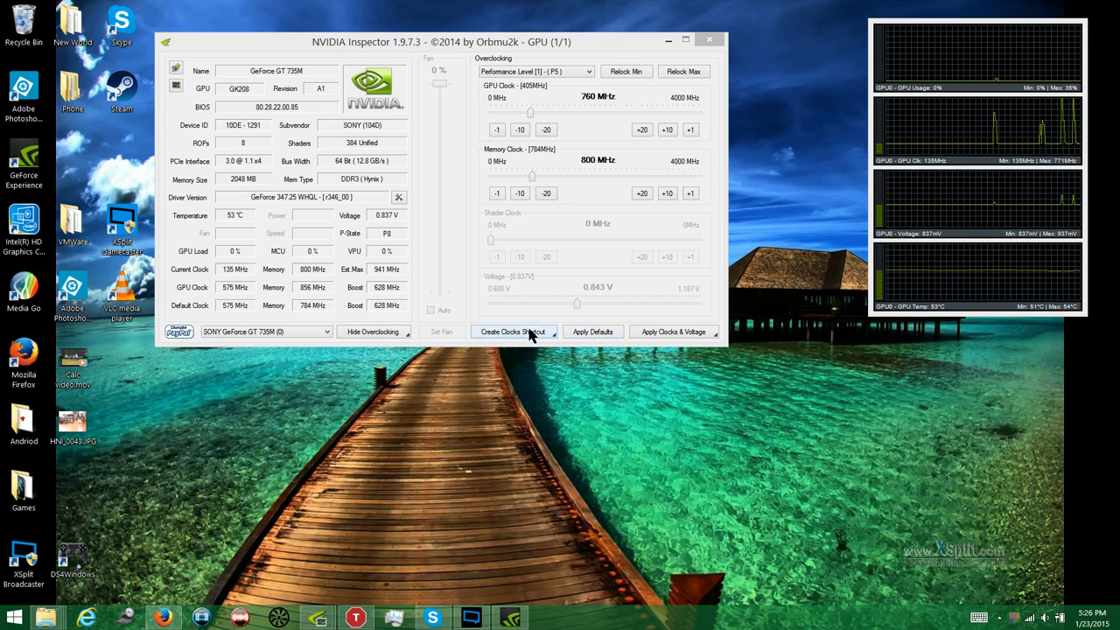
click(515, 332)
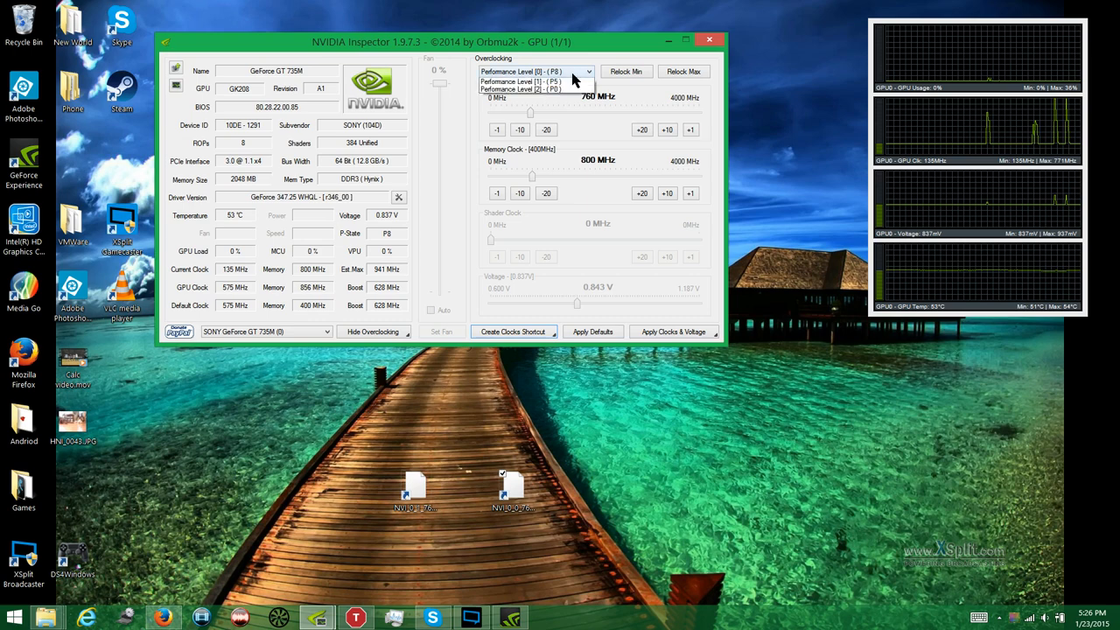
mouse_move(534, 89)
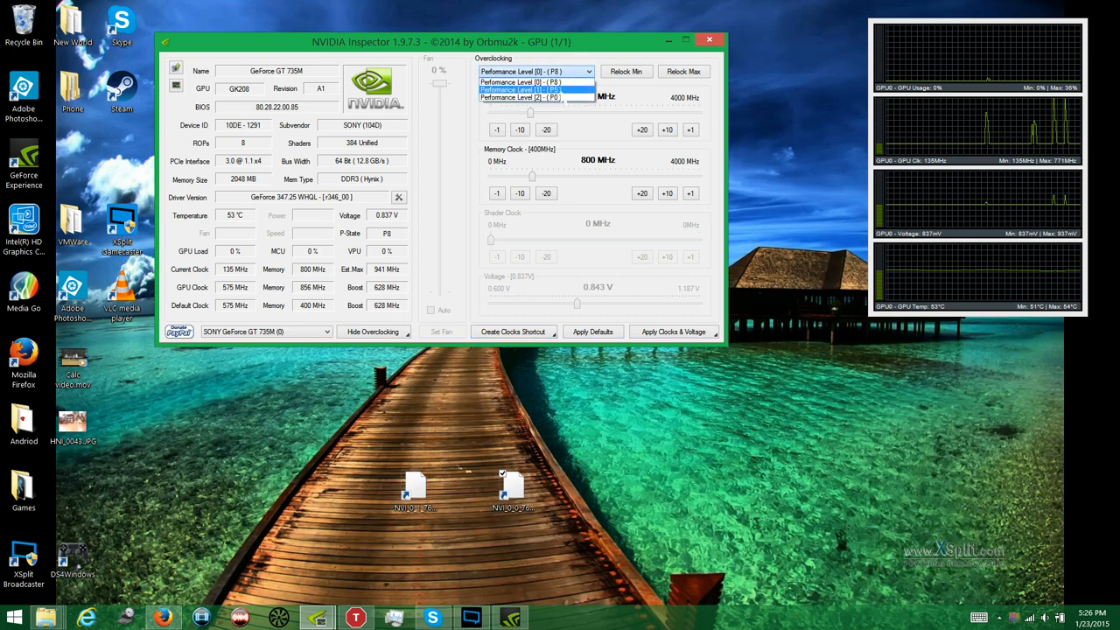
click(532, 90)
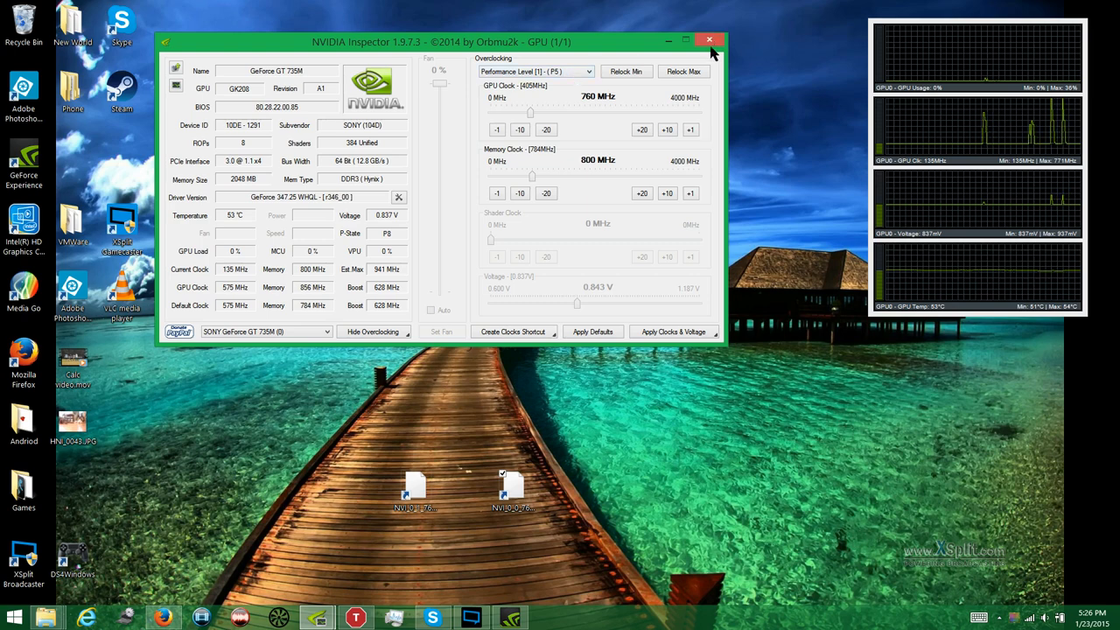
Step: Close NVIDIA Inspector and scroll through the Sony forum throttling thread
click(710, 38)
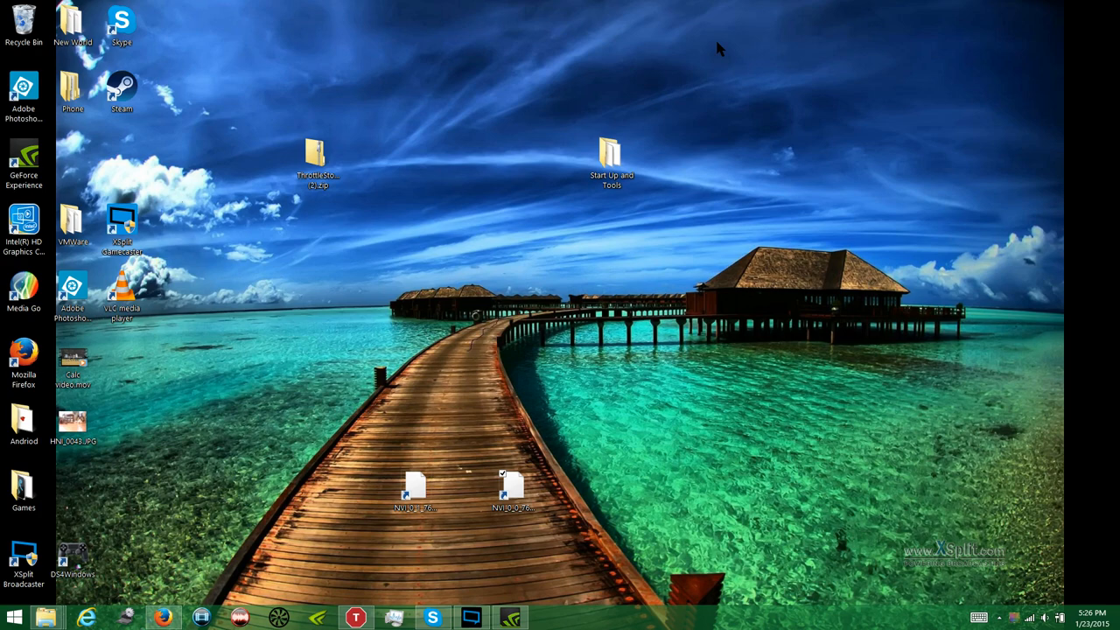
click(162, 613)
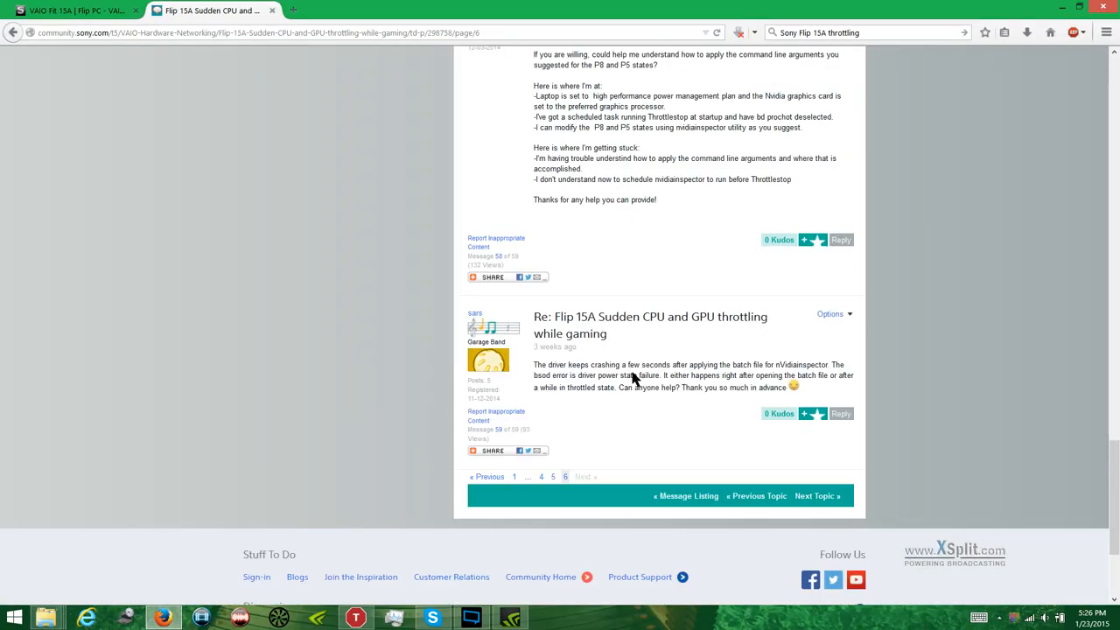
scroll(down, 3)
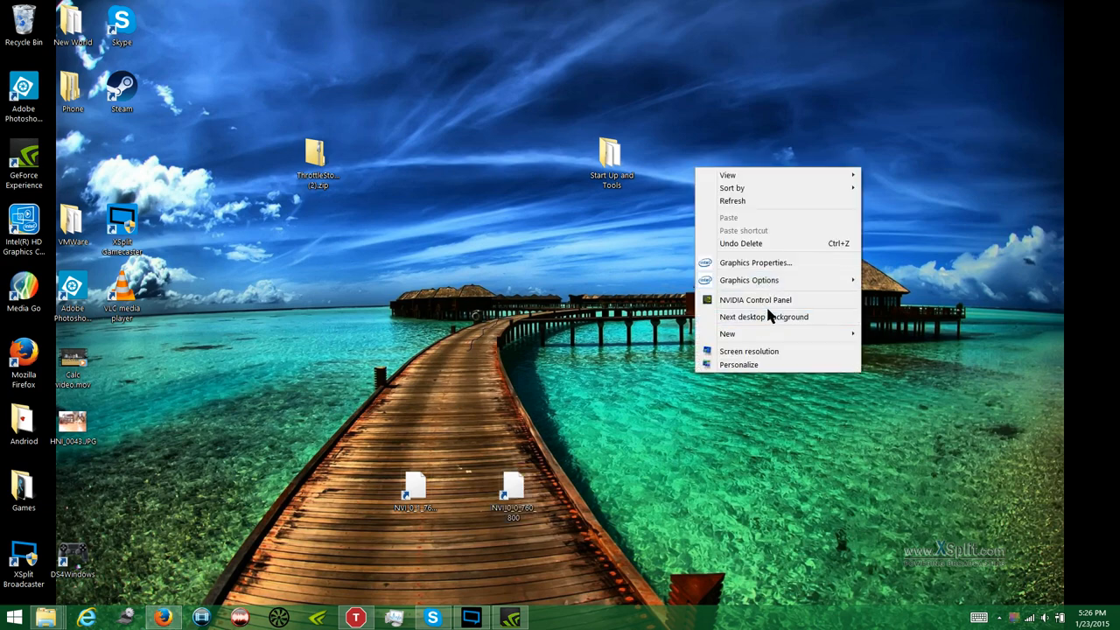
Step: Launch NVIDIA Control Panel and set the global preferred graphics processor to Auto-select
click(763, 317)
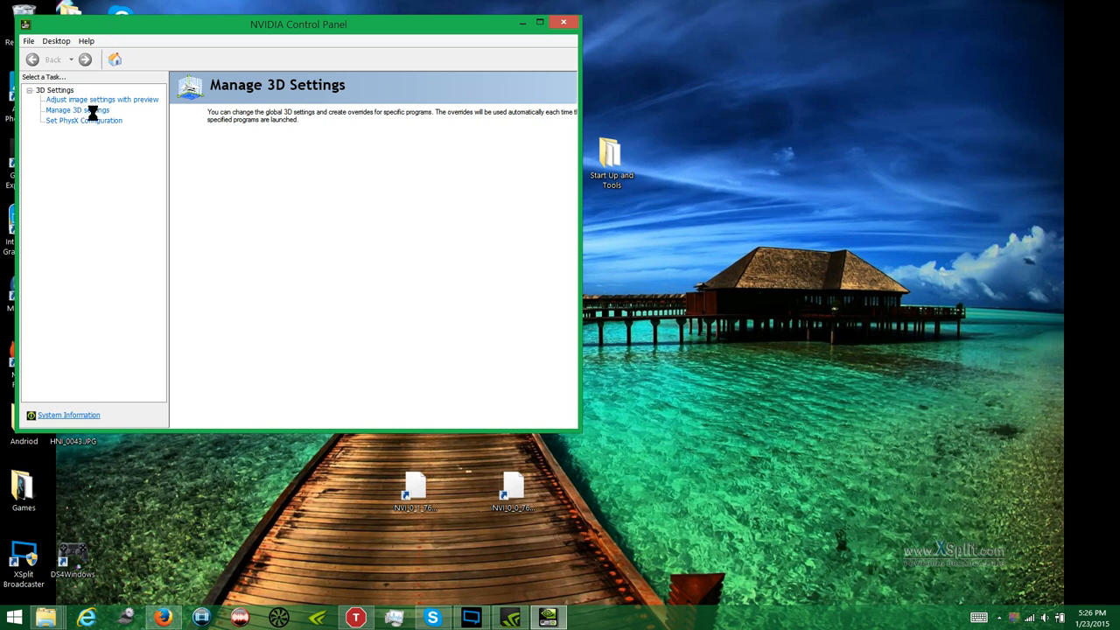
click(77, 110)
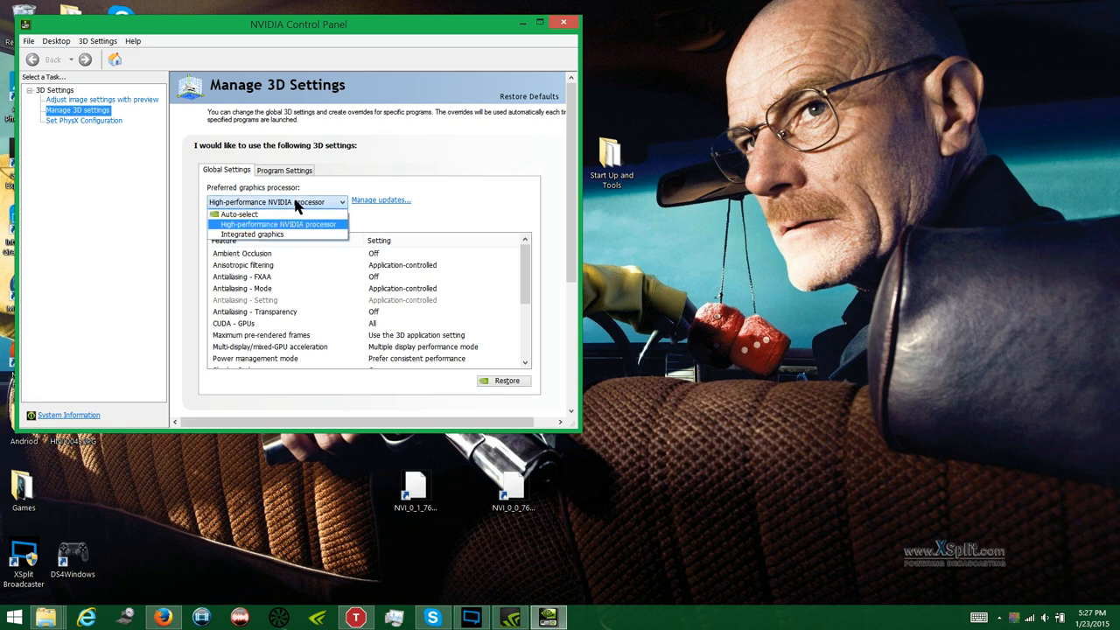
click(238, 213)
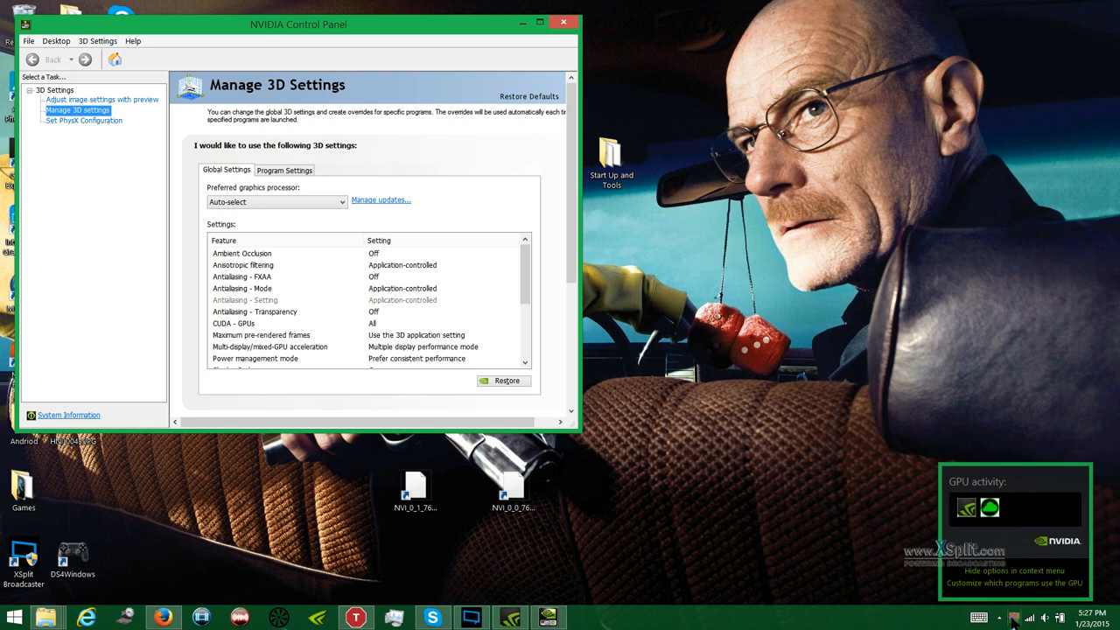
mouse_move(567, 304)
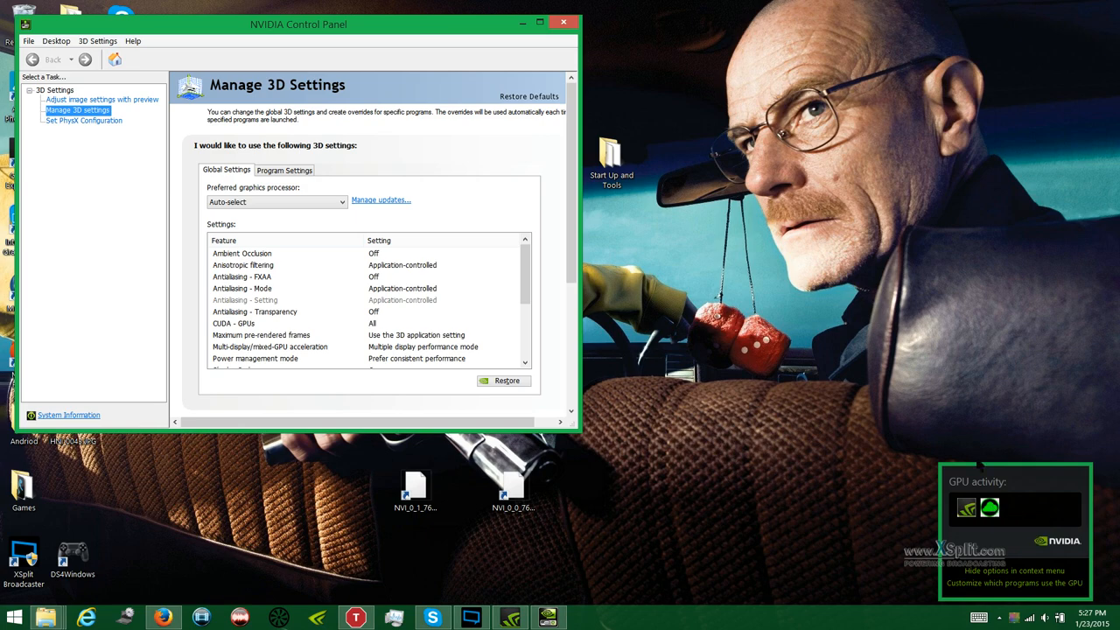
Step: Close the NVIDIA Control Panel, keeping the Auto-select preference
click(560, 22)
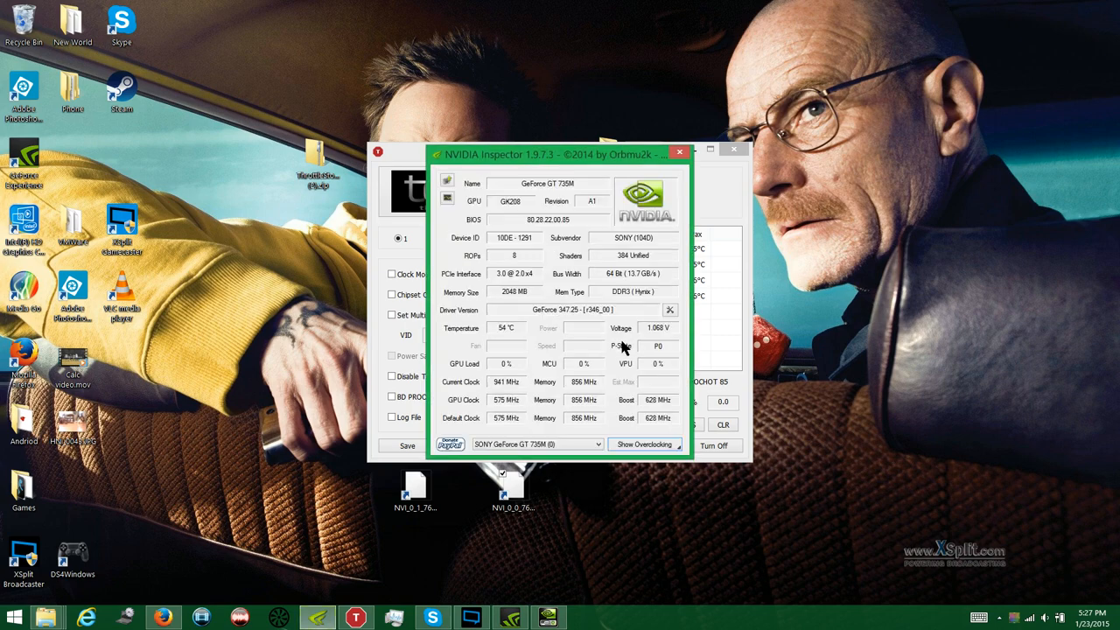
Step: Show the overclocking section in NVIDIA Inspector and accept the risk warning
click(645, 445)
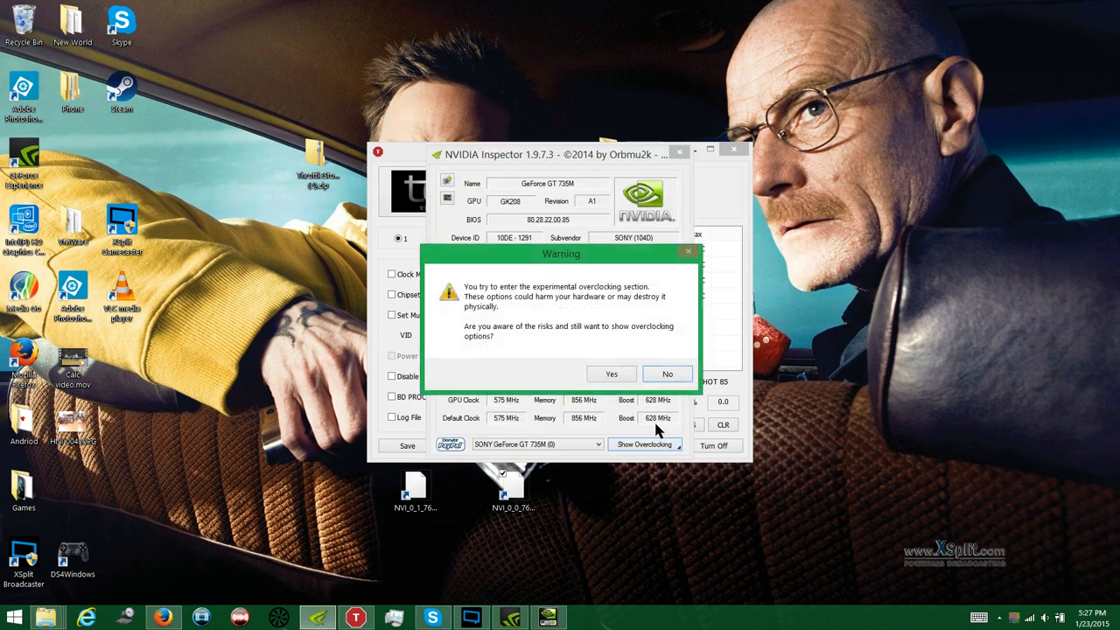
click(611, 374)
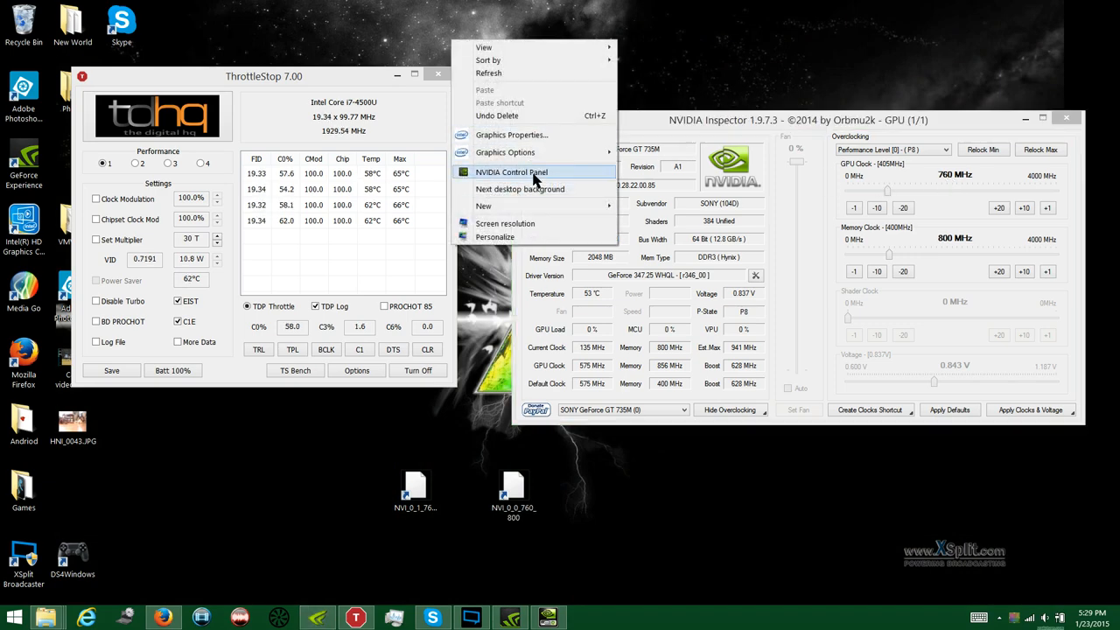
Step: Set power management mode to Prefer consistent performance in Manage 3D settings
click(512, 171)
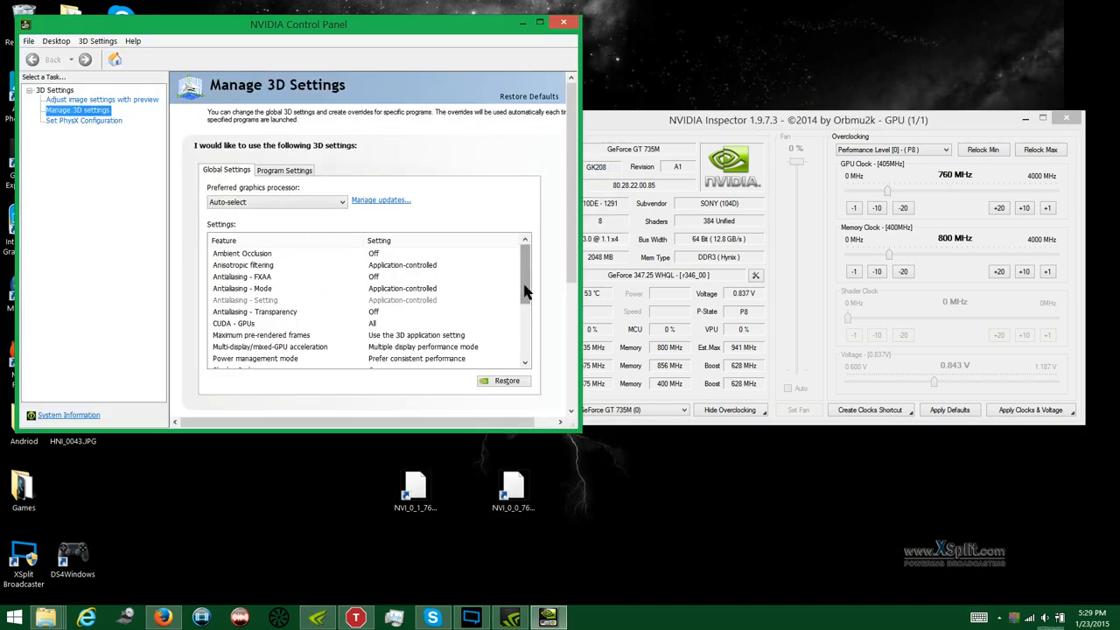
click(440, 311)
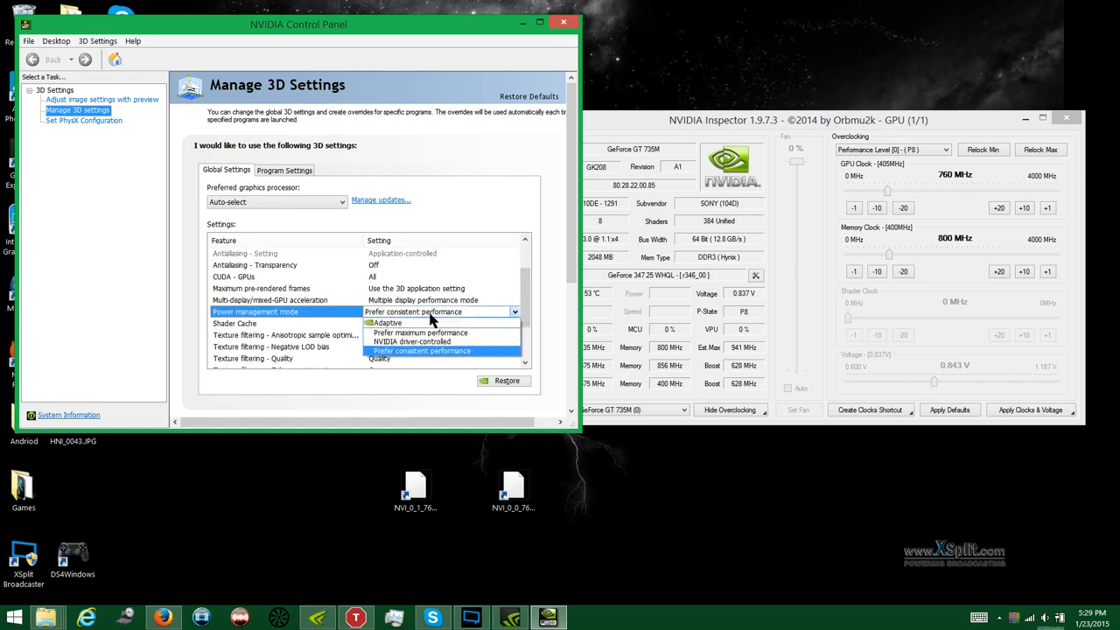
mouse_move(442, 356)
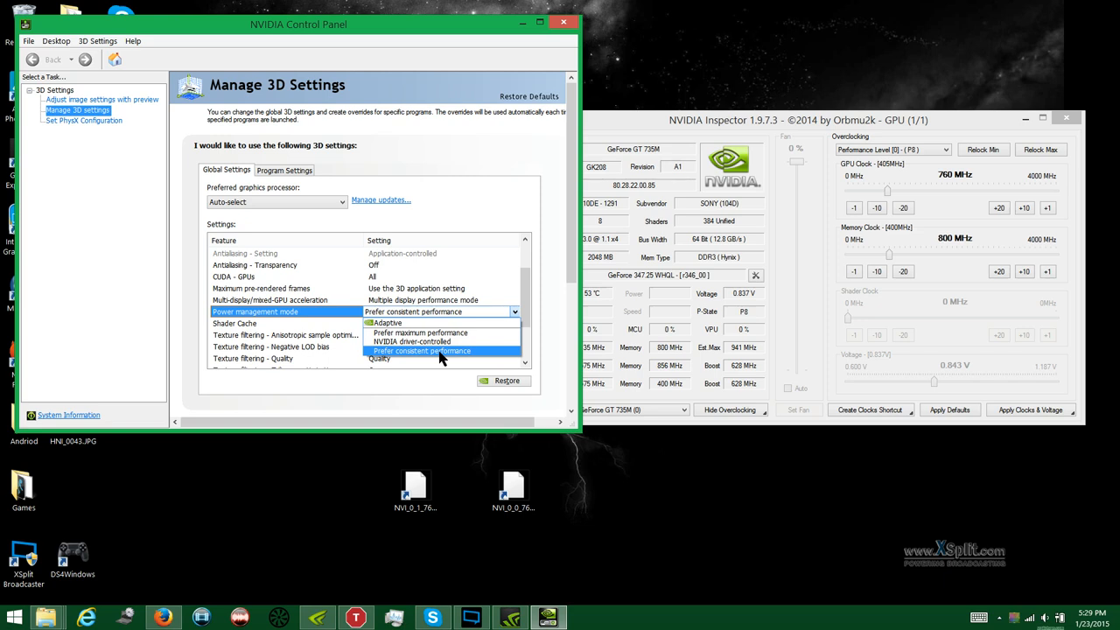
click(422, 351)
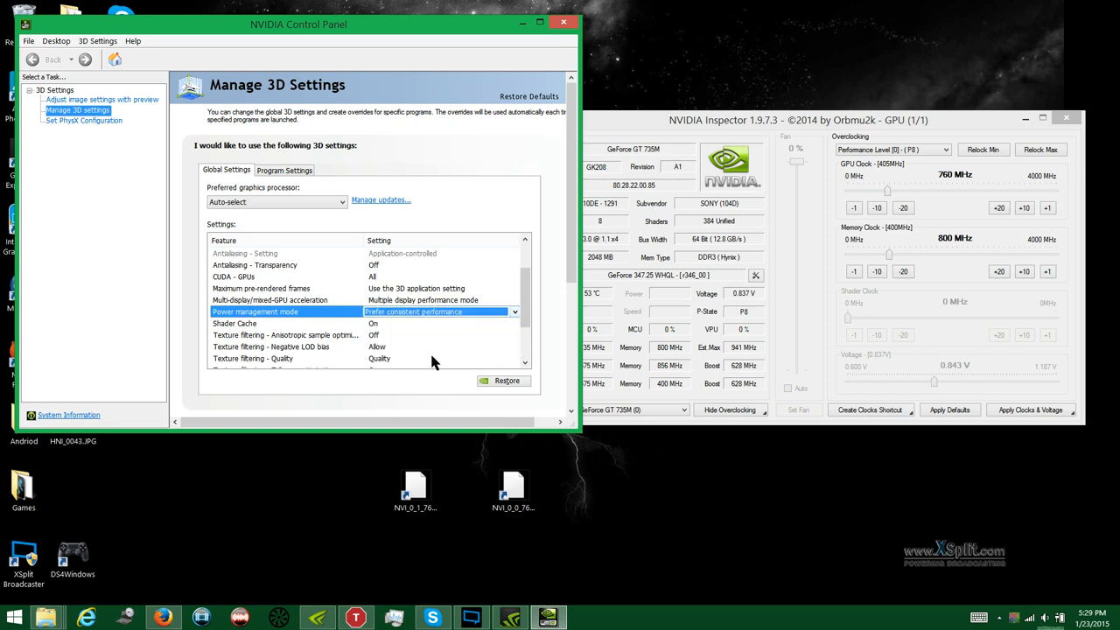
click(515, 311)
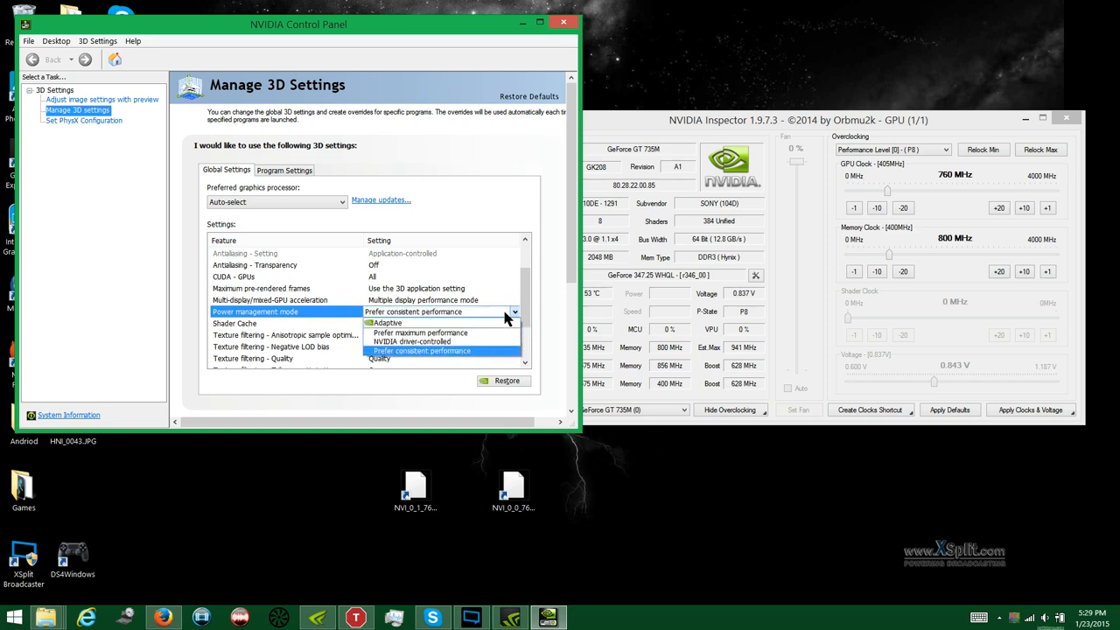
mouse_move(499, 336)
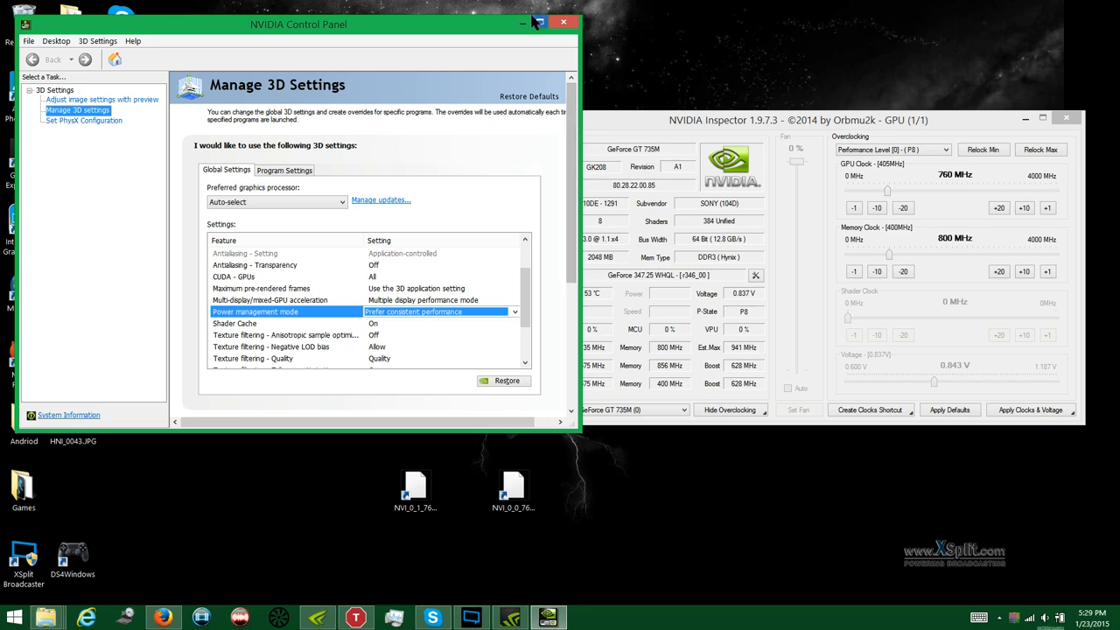
Step: Close NVIDIA Control Panel, then stop and close the CPU Fan test
click(559, 26)
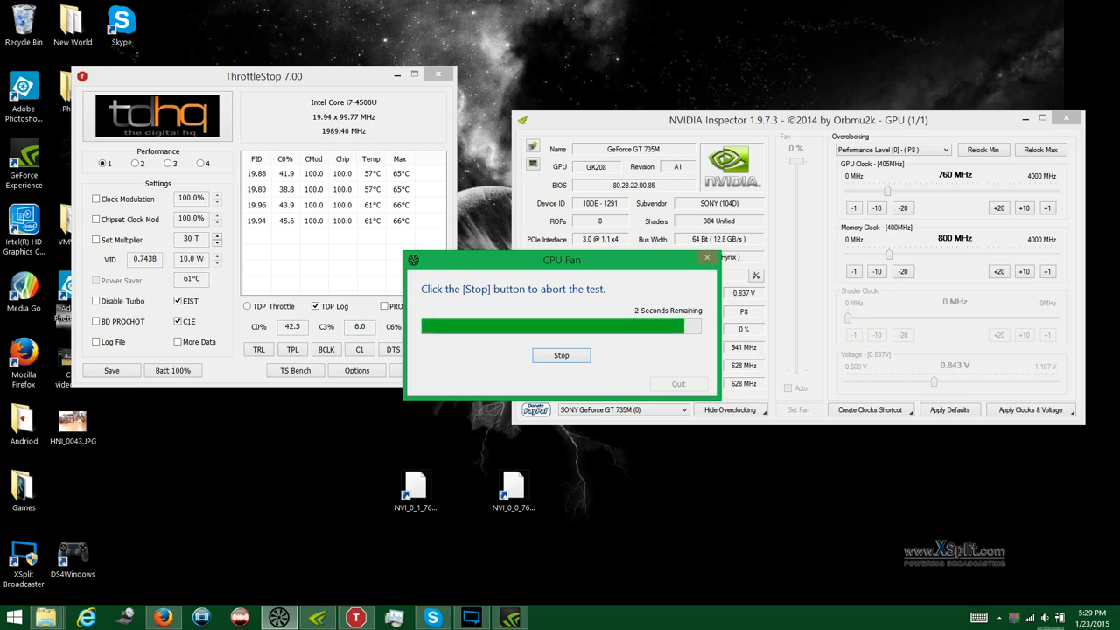
click(561, 355)
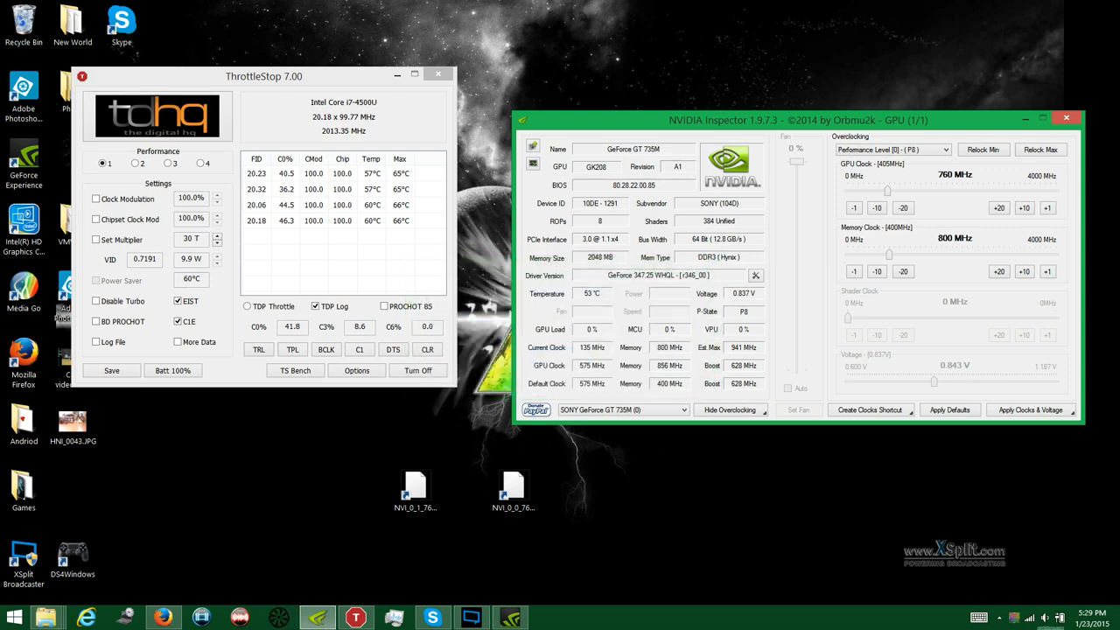